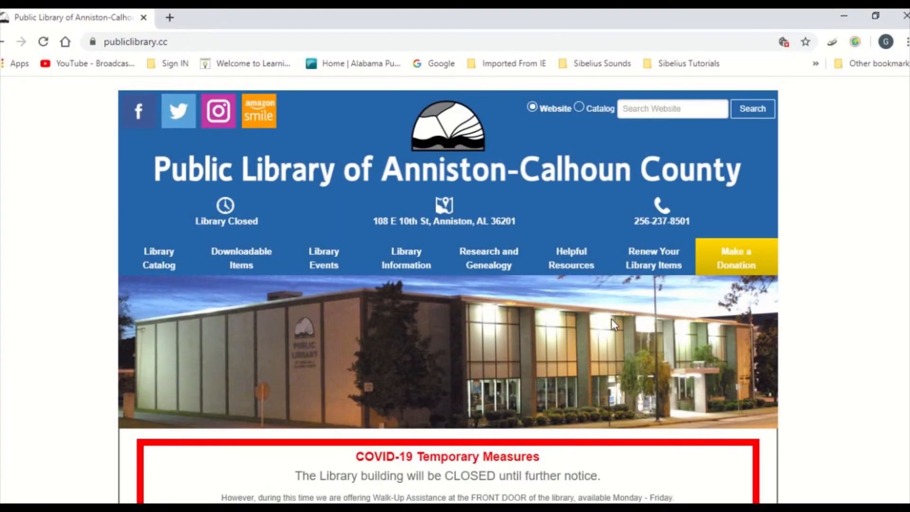
# - Scroll to 'I need access to digital services' and open the Homework Alabama link under LEARNING
pyautogui.scroll(-3)
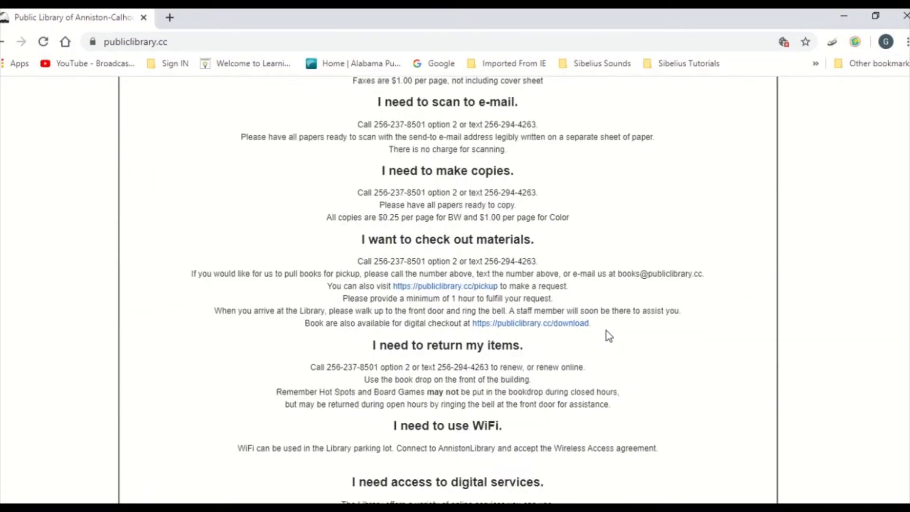
pyautogui.scroll(-3)
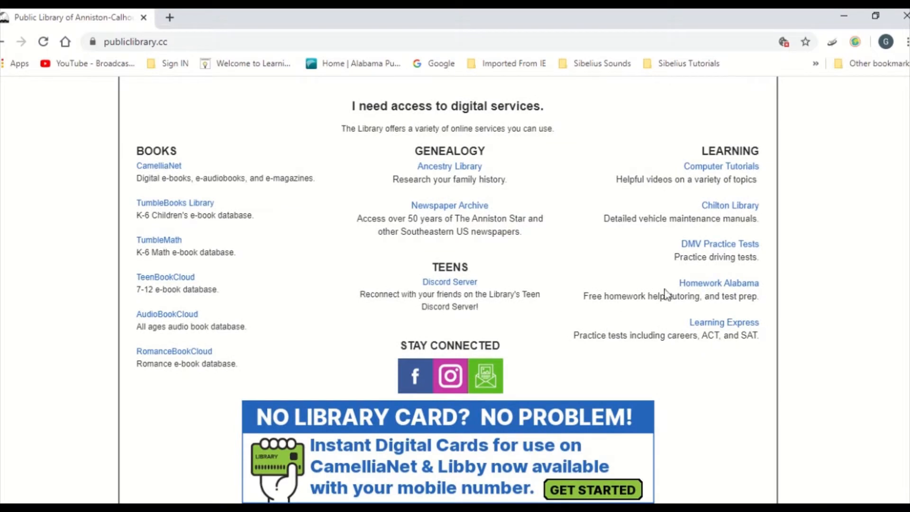
pyautogui.click(718, 282)
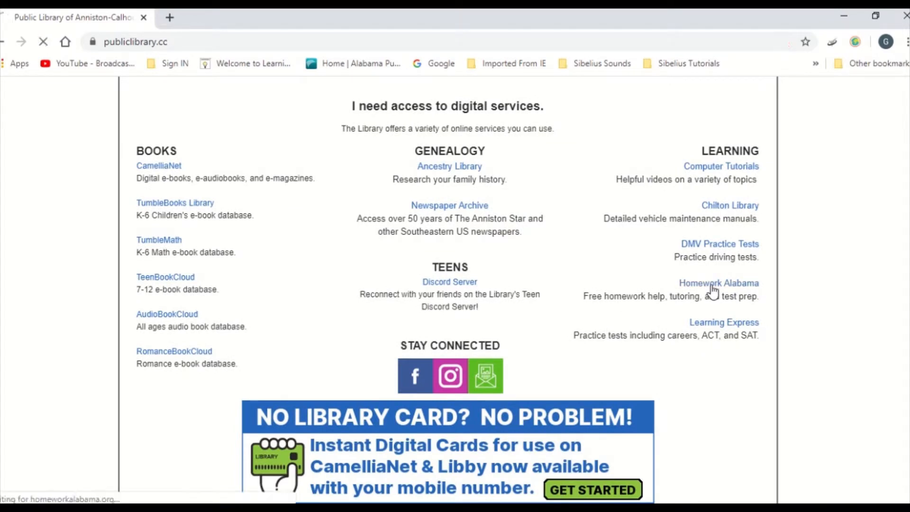
# - Launch the Homework Alabama tutoring suite on Tutor.com and look over the account sign-up page
pyautogui.click(718, 282)
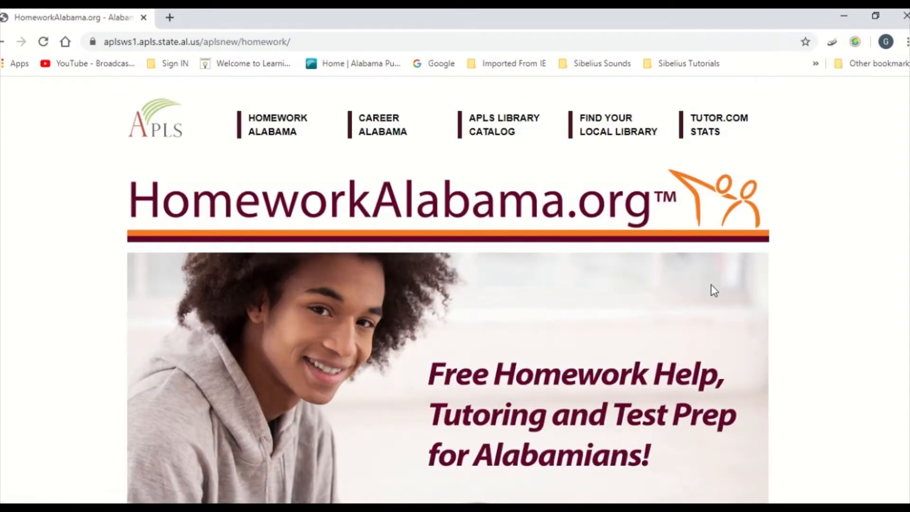
pyautogui.moveTo(284, 125)
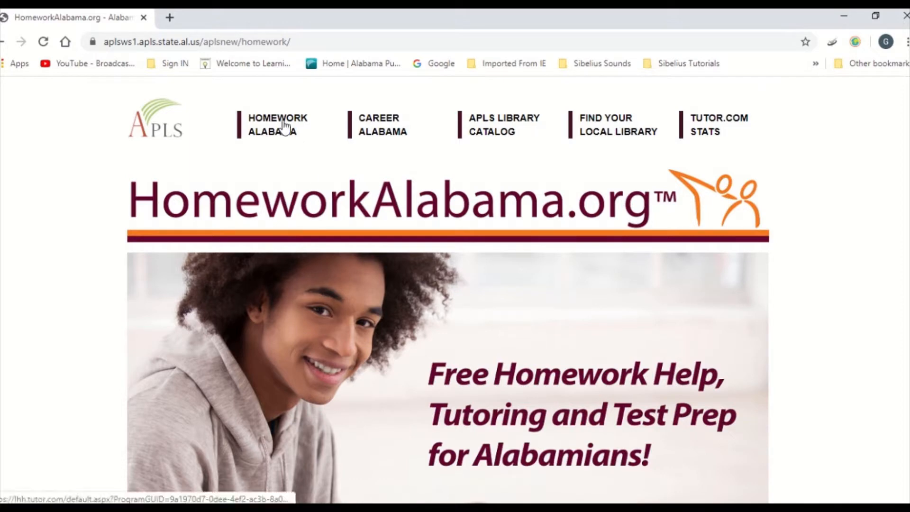
pyautogui.click(277, 124)
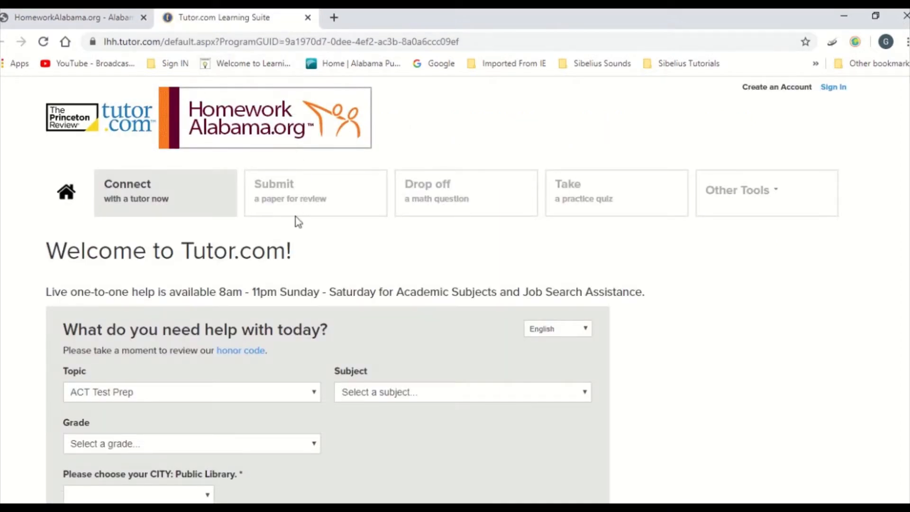
pyautogui.scroll(3)
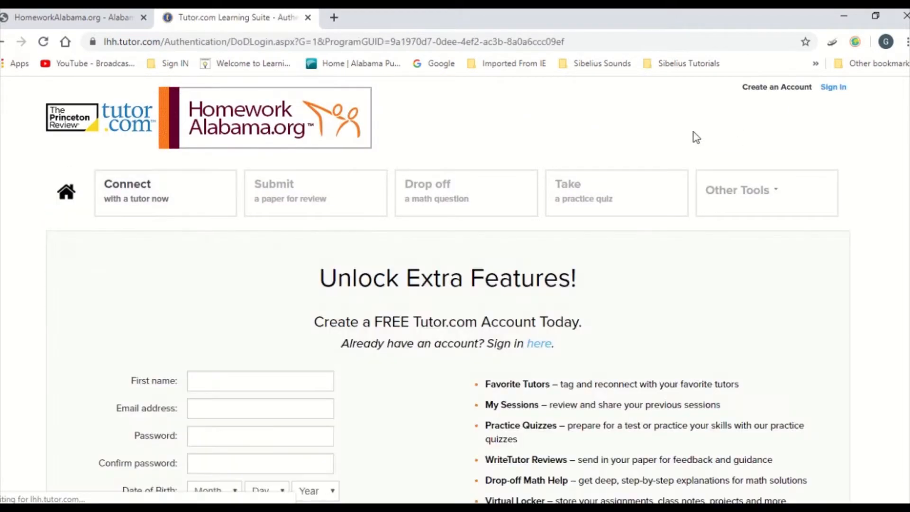
pyautogui.scroll(-3)
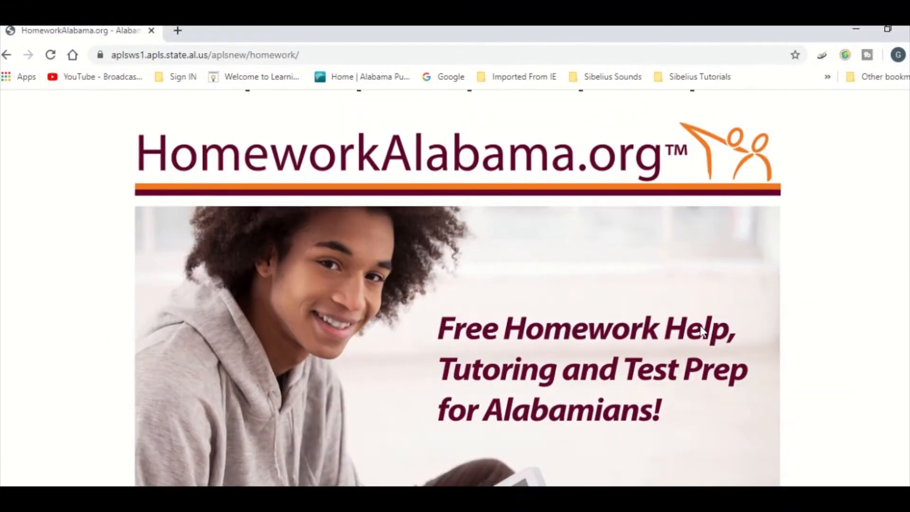
# - Scroll through the tutoring, writing lab and test prep service columns down to Get Started
pyautogui.scroll(-3)
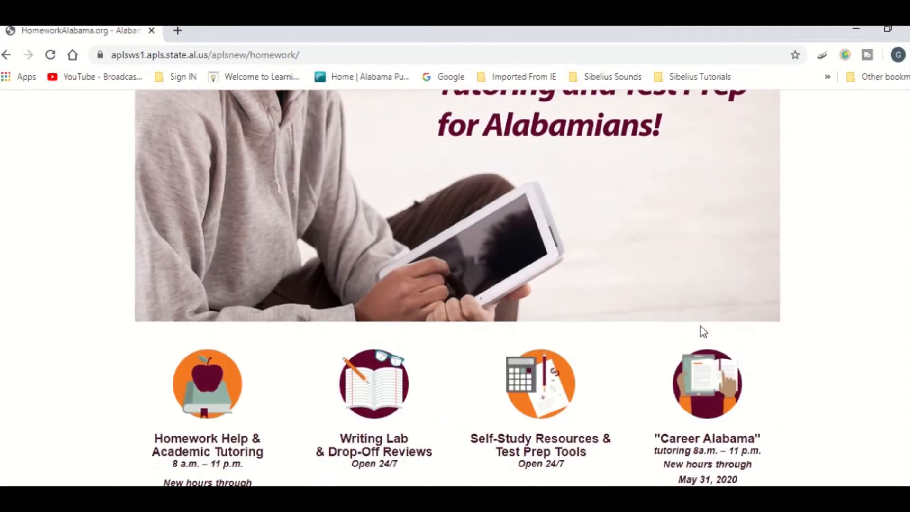
pyautogui.scroll(-3)
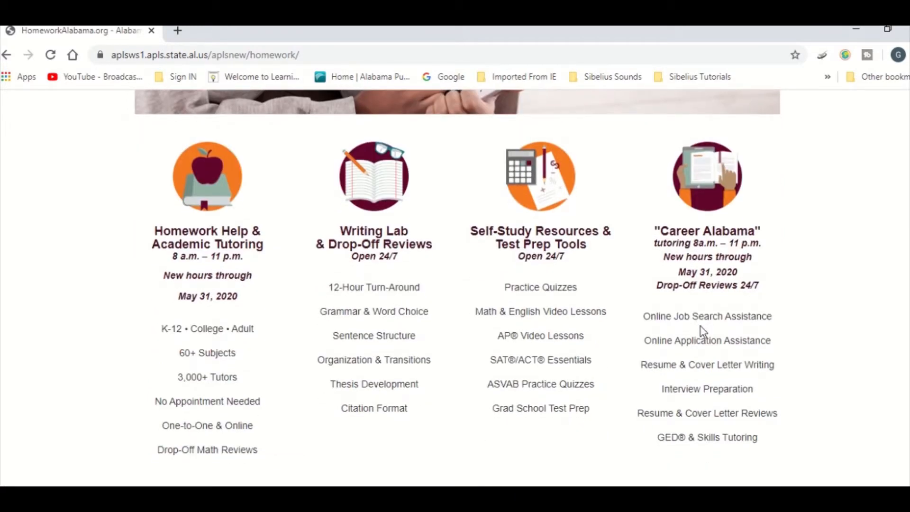
pyautogui.scroll(-3)
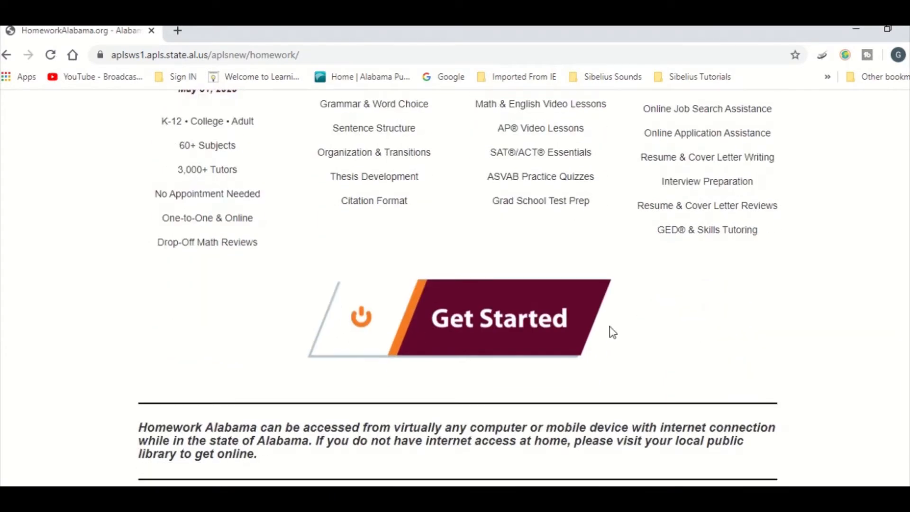
pyautogui.moveTo(481, 331)
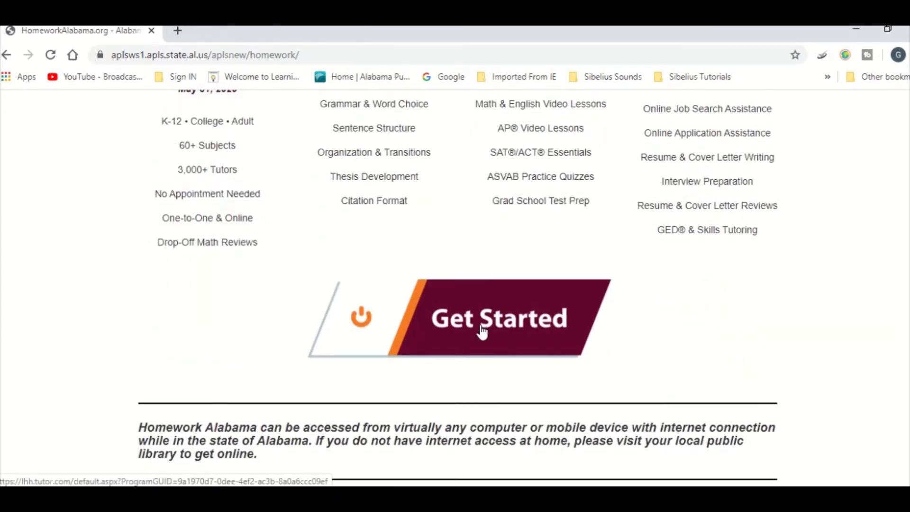
# - Launch the Tutor.com Learning Suite with Get Started, then open and close the My Account menu
pyautogui.click(483, 318)
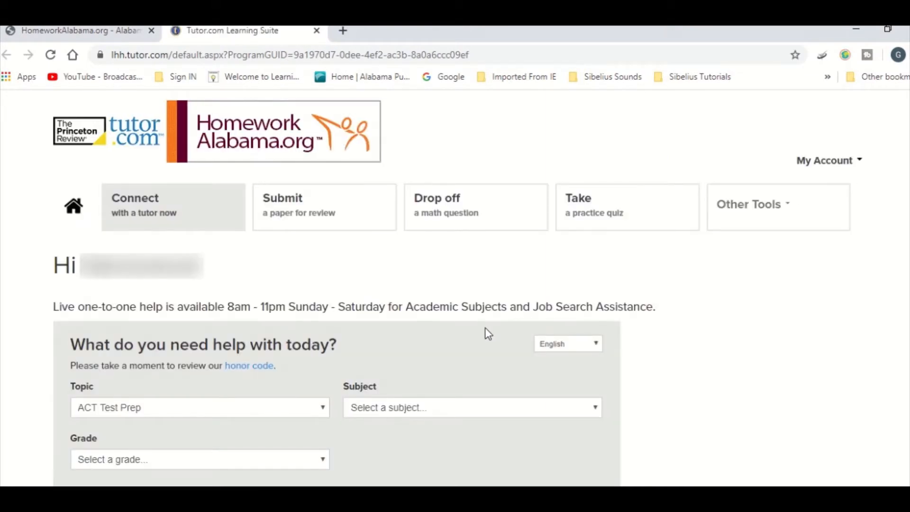
pyautogui.click(824, 160)
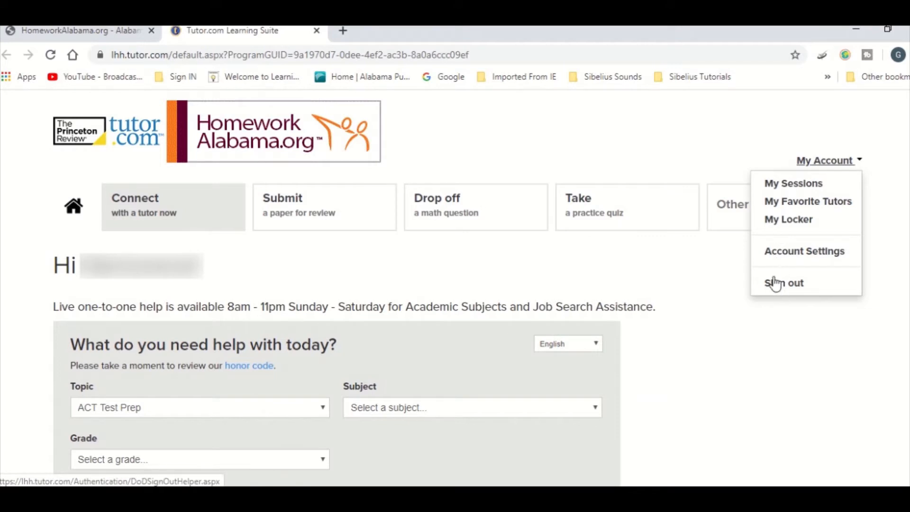
pyautogui.moveTo(840, 149)
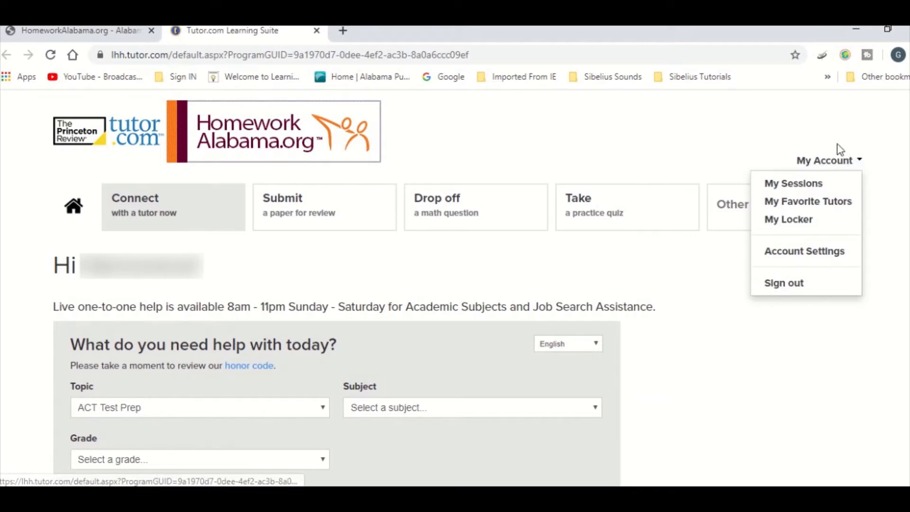
pyautogui.click(253, 293)
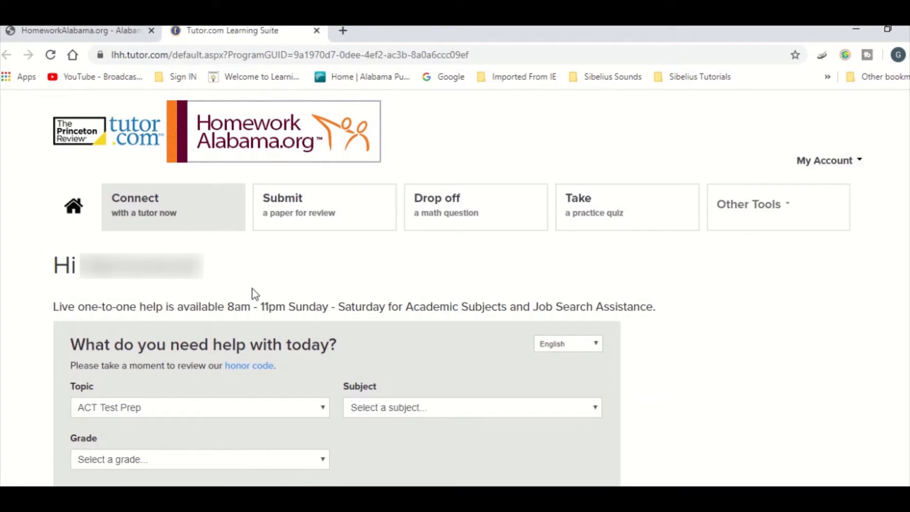
pyautogui.scroll(-3)
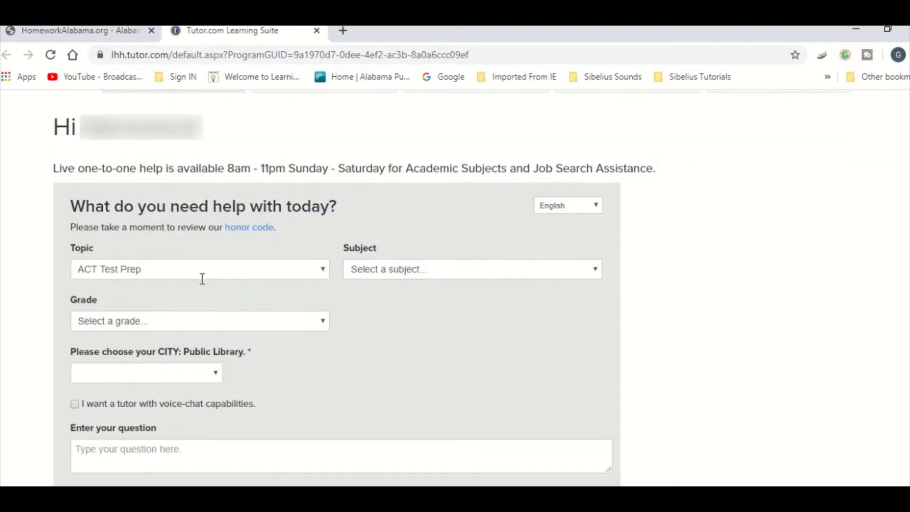
pyautogui.scroll(-3)
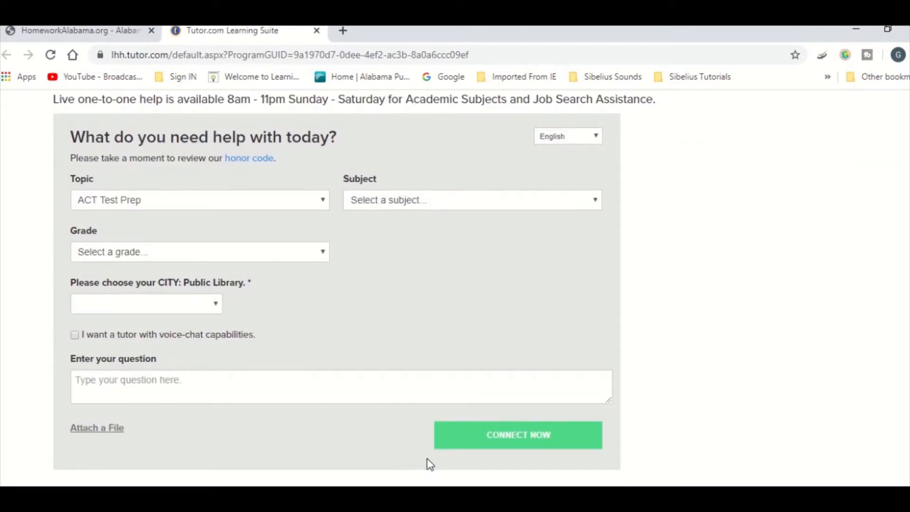
pyautogui.moveTo(305, 220)
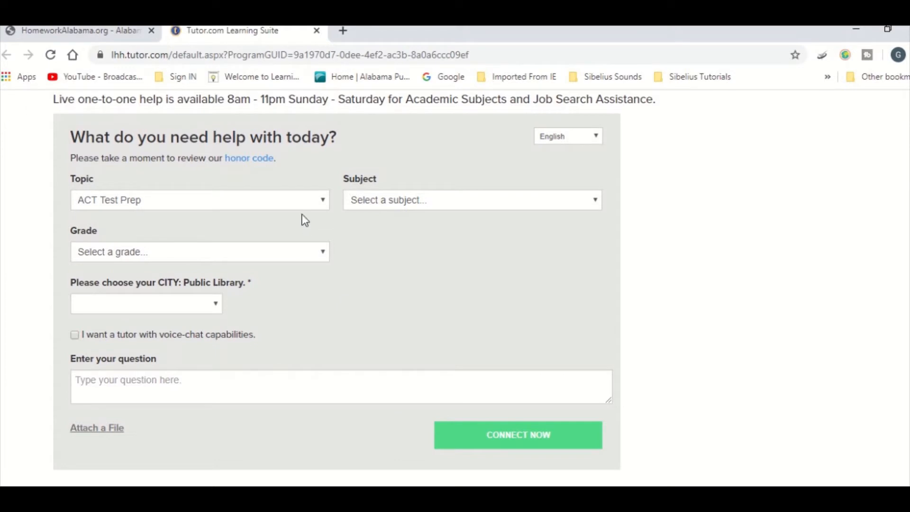
pyautogui.click(199, 200)
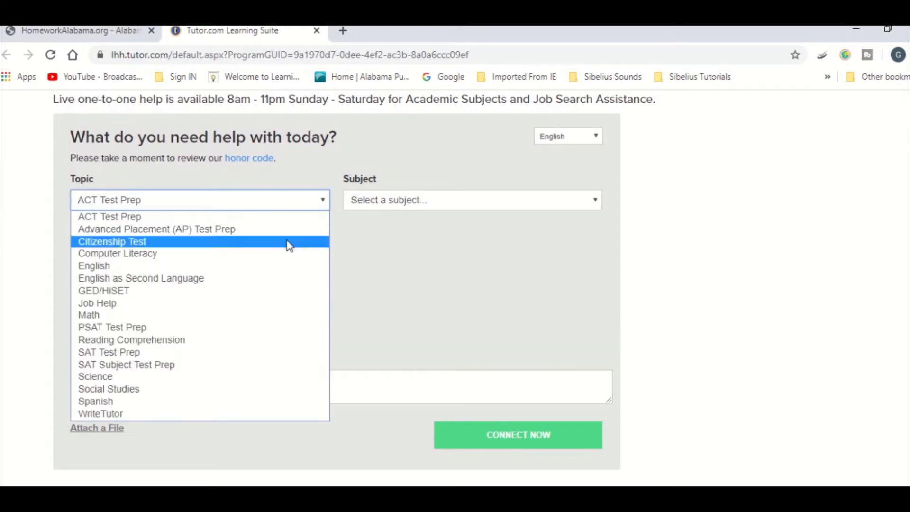
pyautogui.moveTo(295, 330)
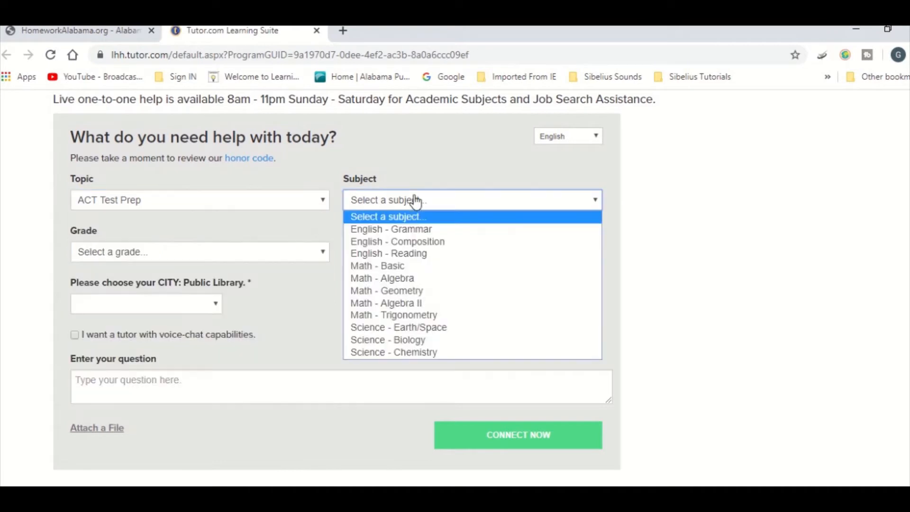
pyautogui.moveTo(390, 228)
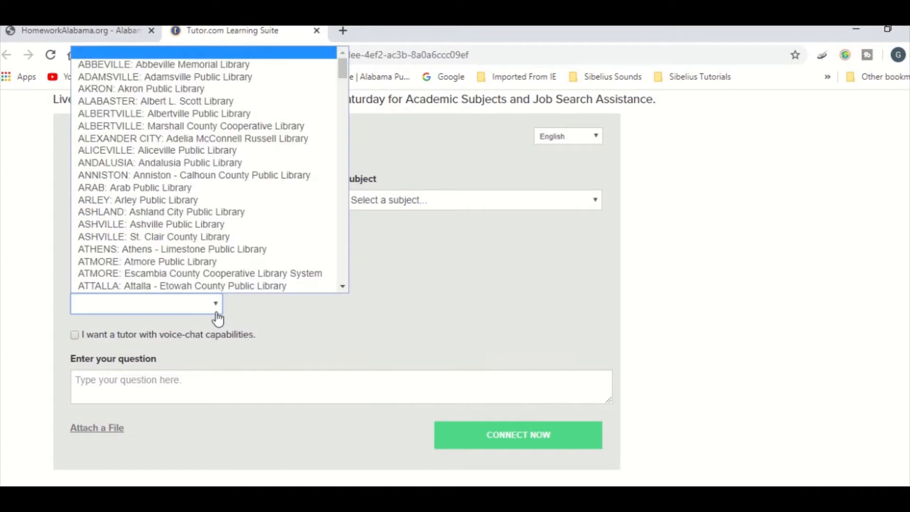
pyautogui.click(194, 175)
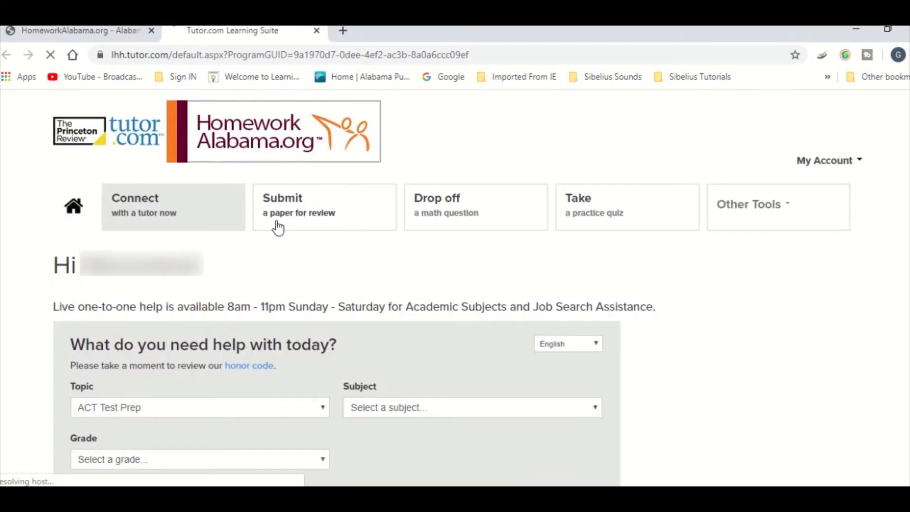
# - Start a paper review for the Anniston-Calhoun County library with resume and cover letter job help
pyautogui.click(297, 205)
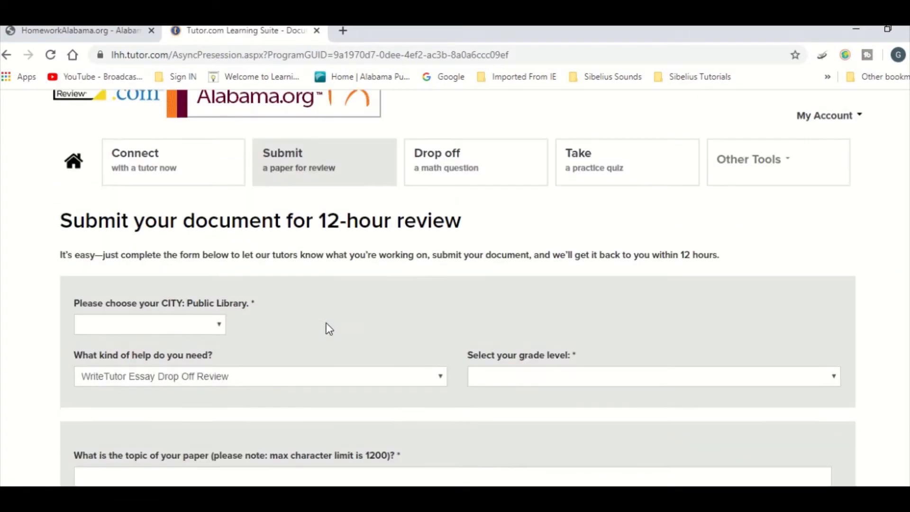
pyautogui.click(148, 323)
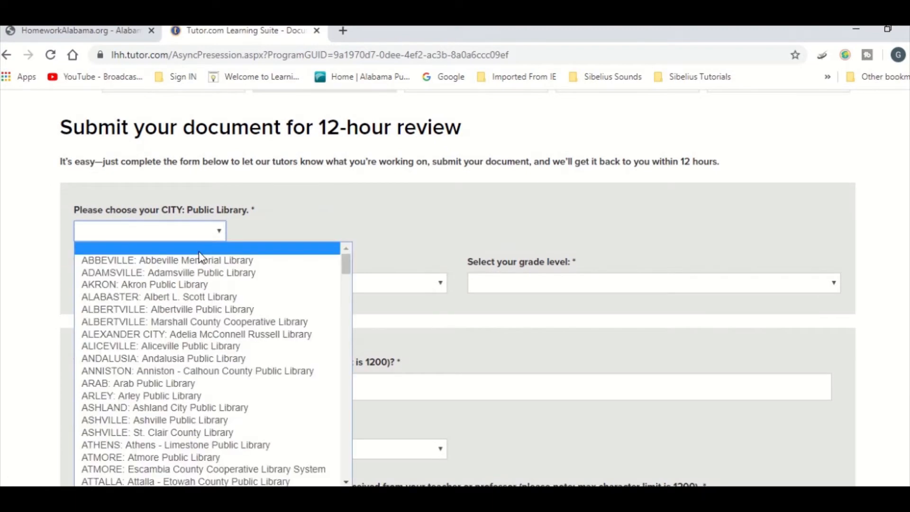
pyautogui.click(197, 369)
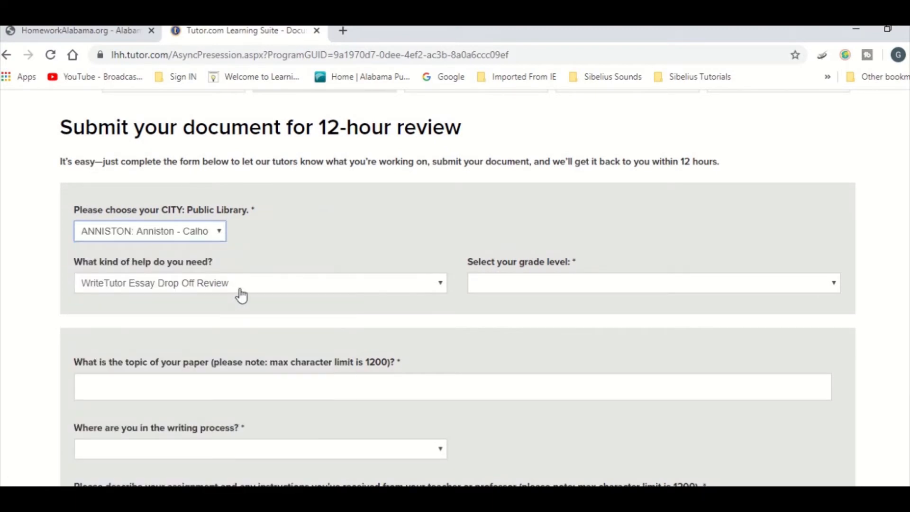
pyautogui.click(260, 283)
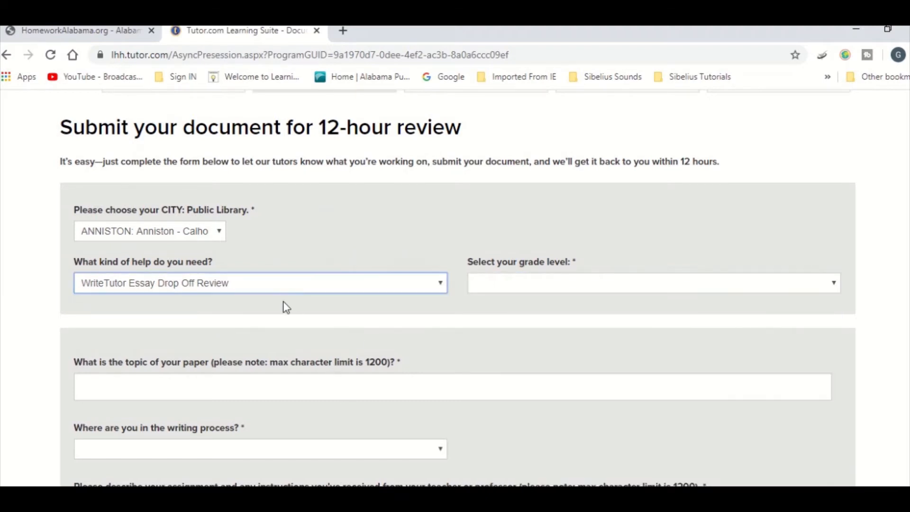
pyautogui.click(259, 282)
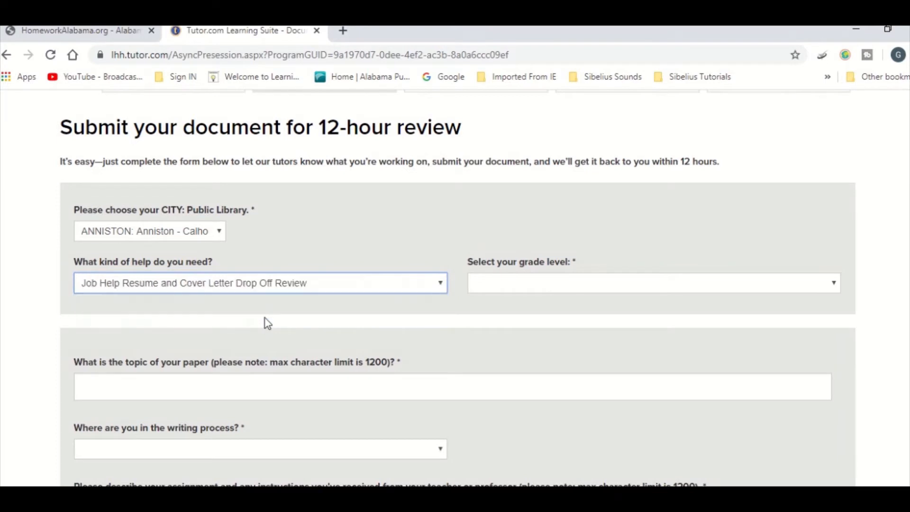
# - Choose a resume as the item to review, then go to math question drop-off
pyautogui.scroll(-3)
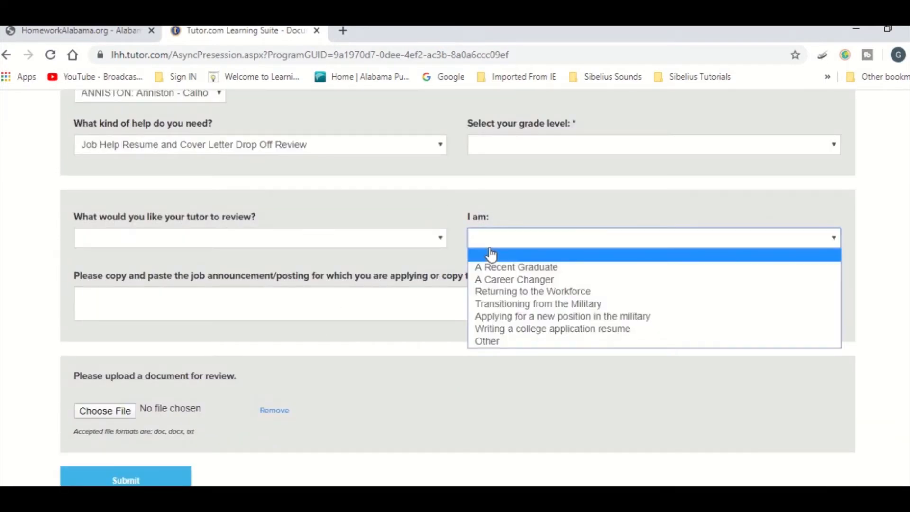
pyautogui.click(260, 237)
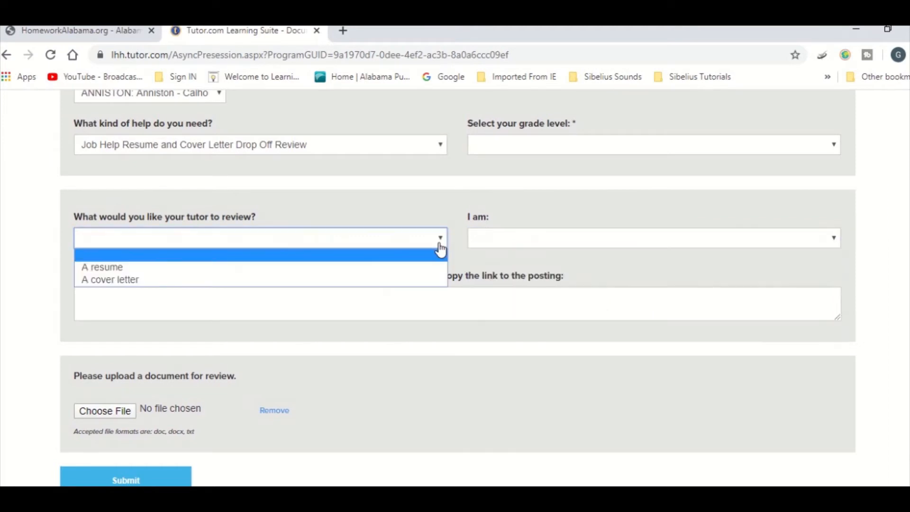
pyautogui.click(102, 267)
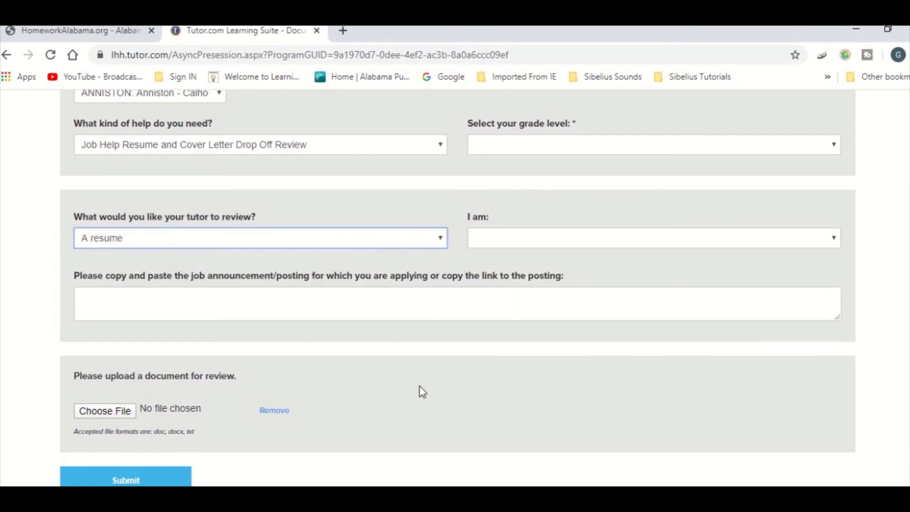
pyautogui.click(125, 480)
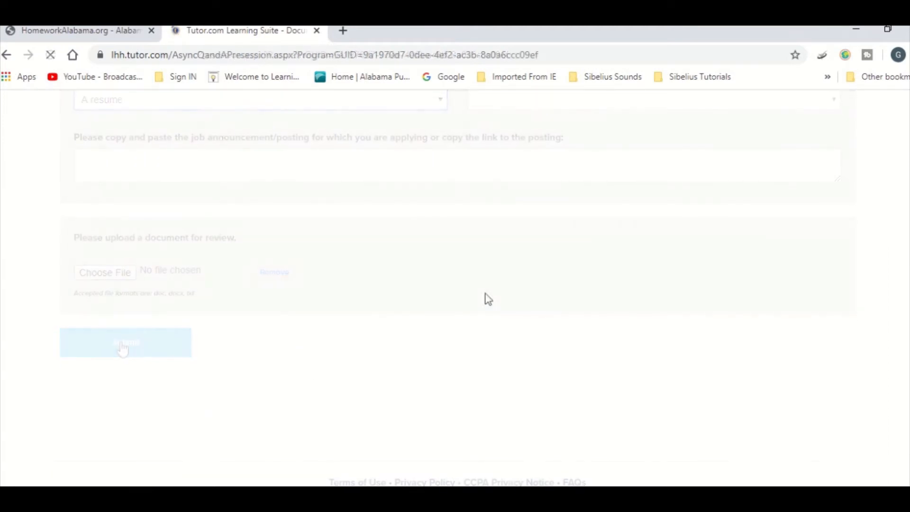
pyautogui.click(125, 341)
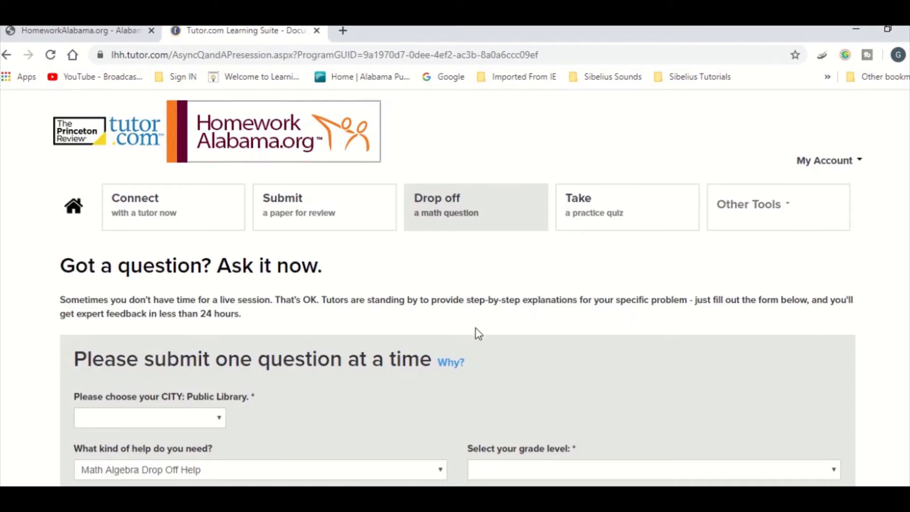
pyautogui.scroll(-3)
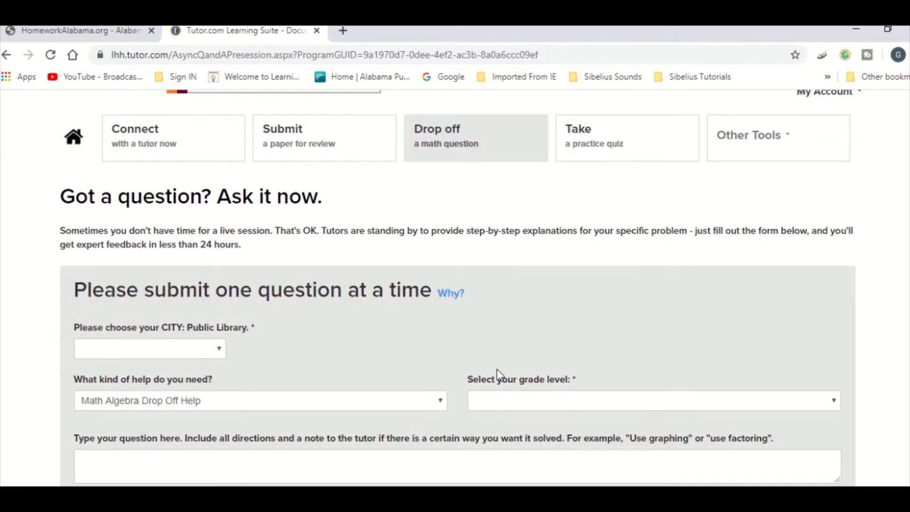
pyautogui.scroll(-3)
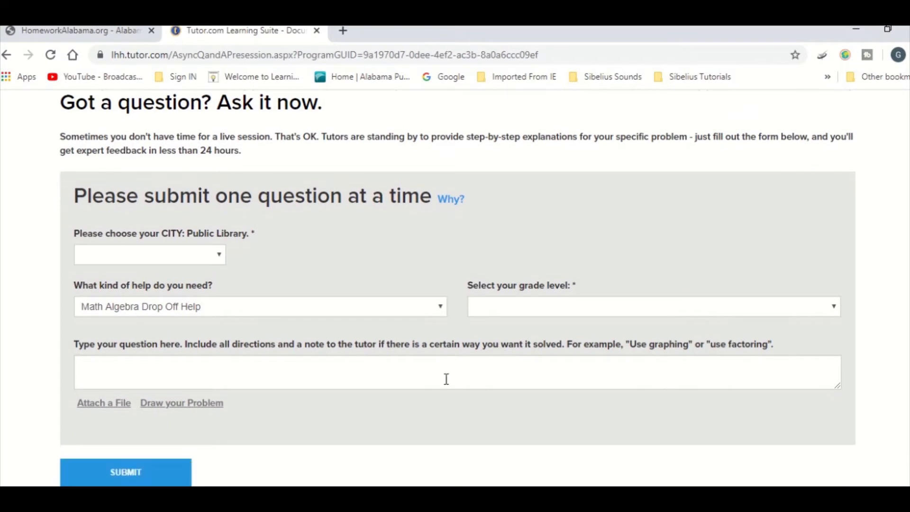
pyautogui.click(260, 306)
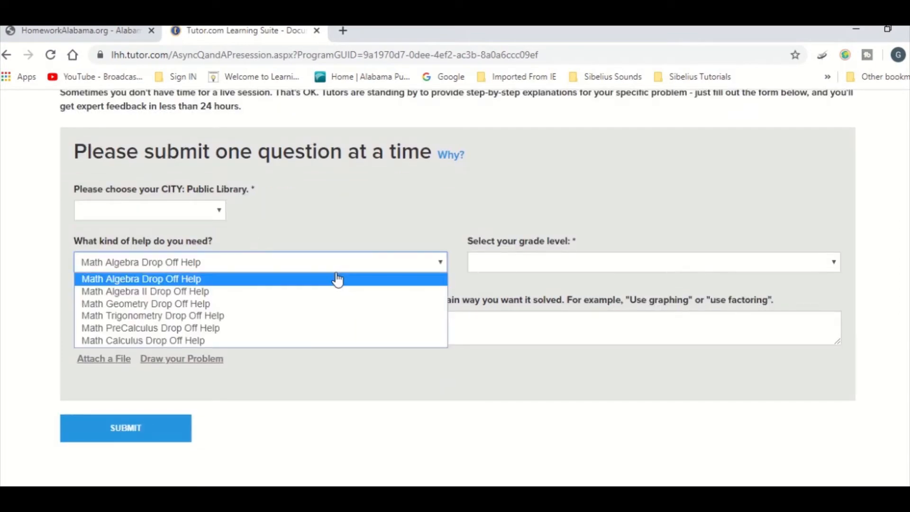
pyautogui.moveTo(365, 304)
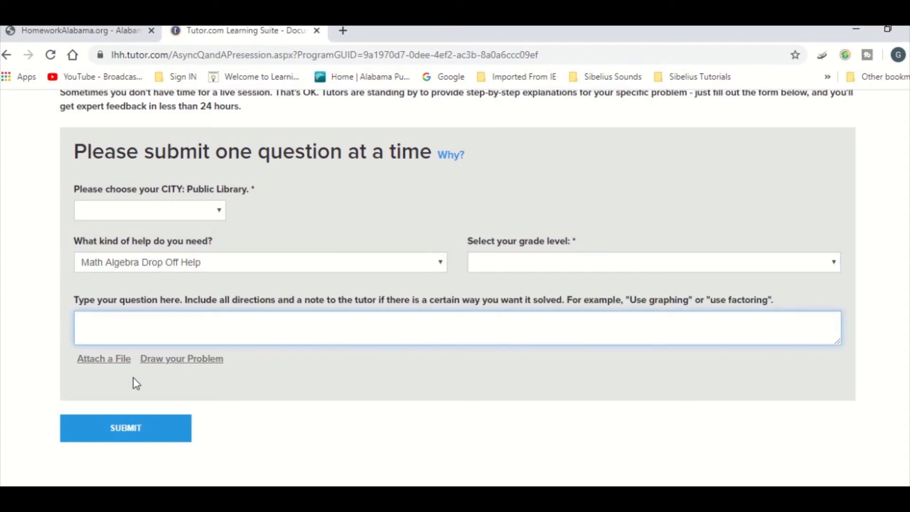
pyautogui.click(181, 358)
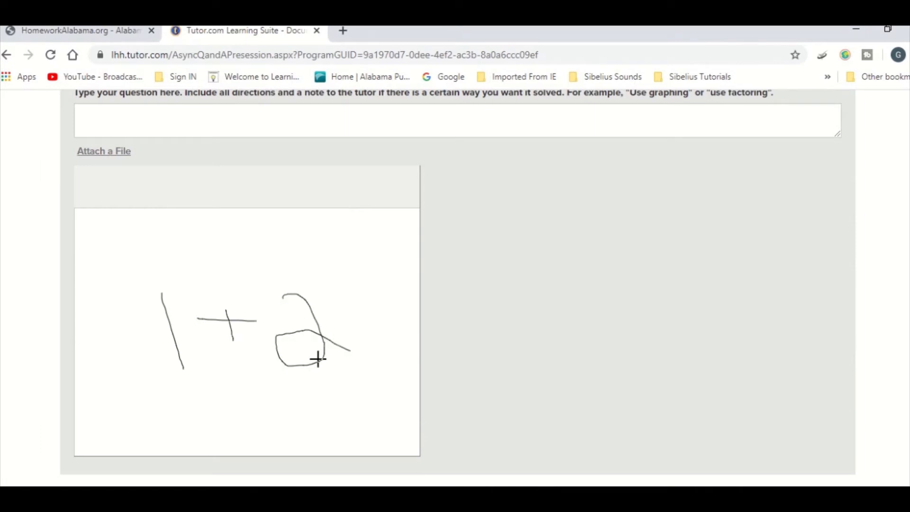
# - Scroll past the sketched 1+2 problem and go to the practice quizzes page
pyautogui.scroll(-3)
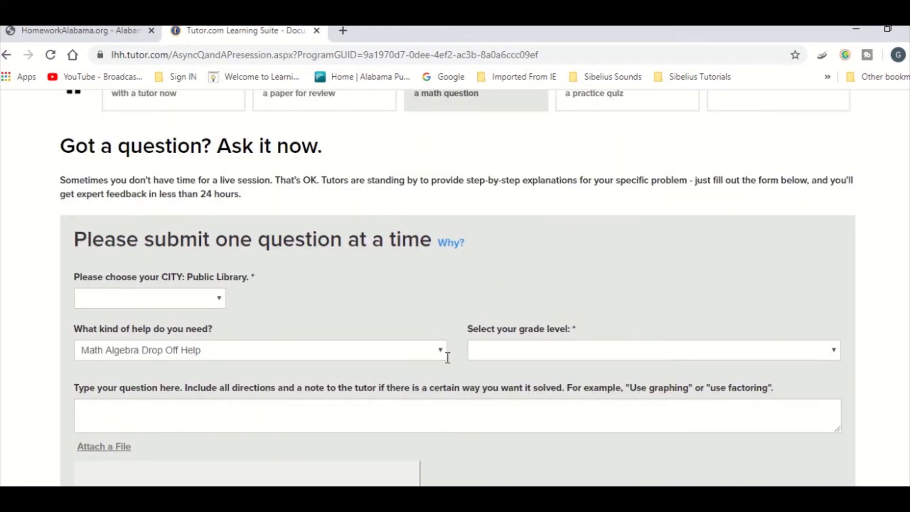
pyautogui.scroll(3)
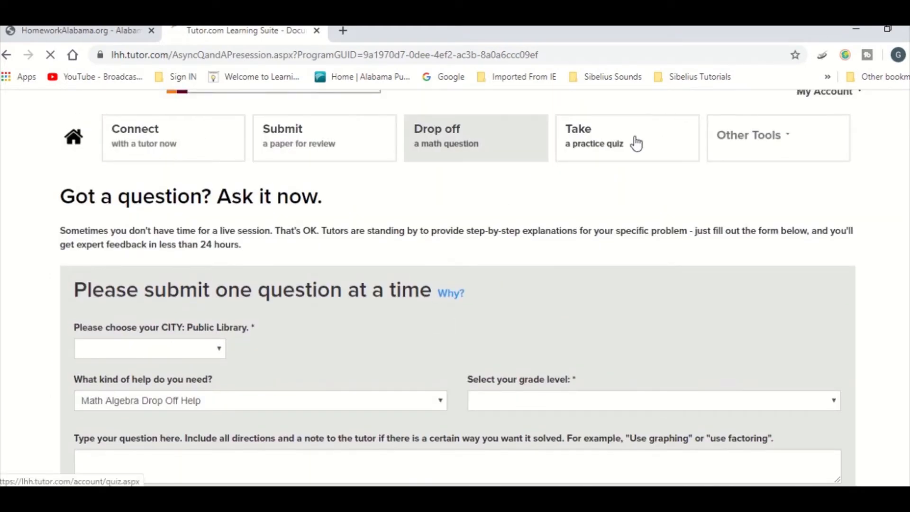
pyautogui.click(627, 138)
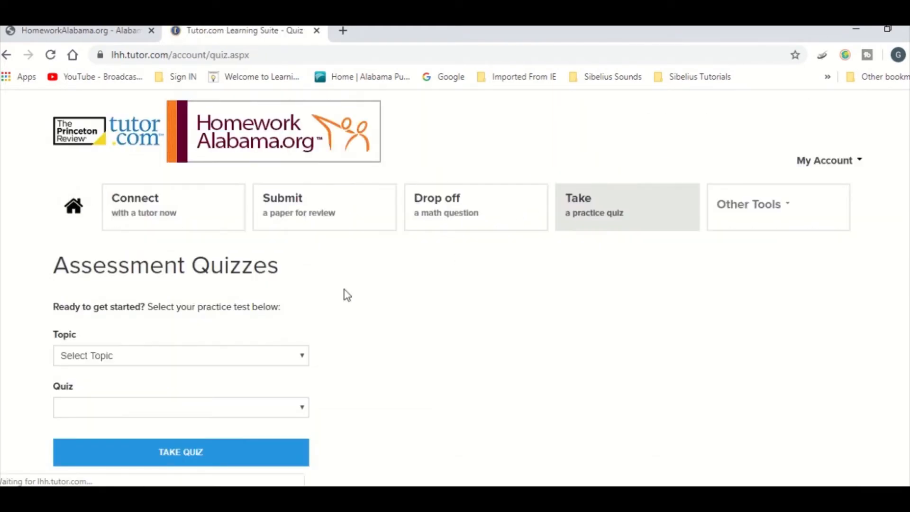
# - Select English I as the quiz topic and bring up its quiz list
pyautogui.click(180, 355)
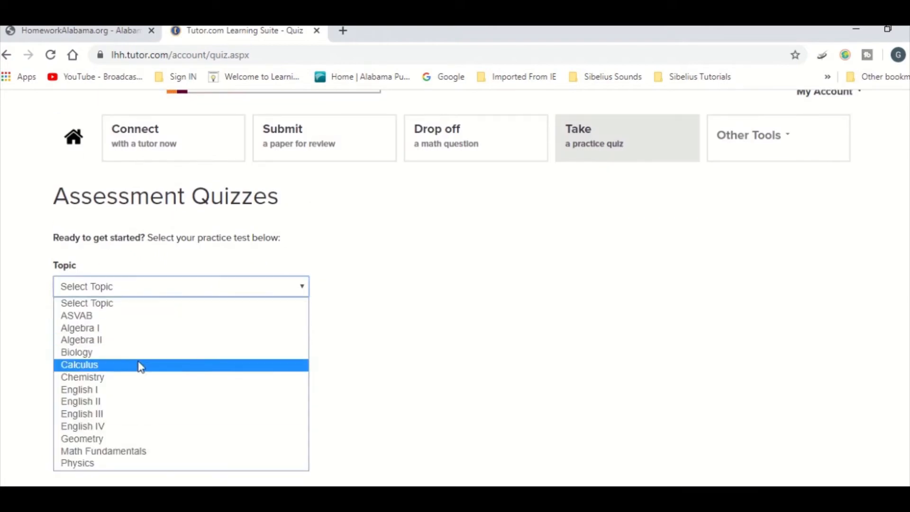
pyautogui.click(78, 389)
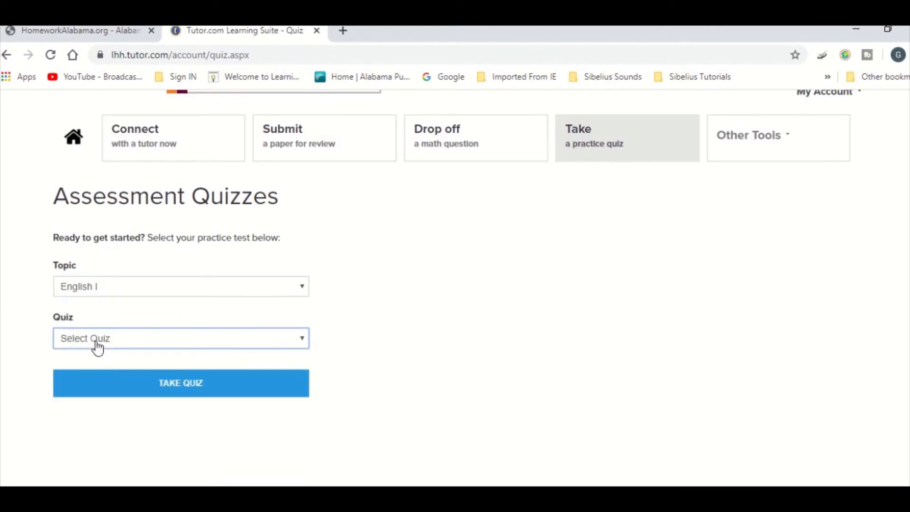
pyautogui.click(180, 339)
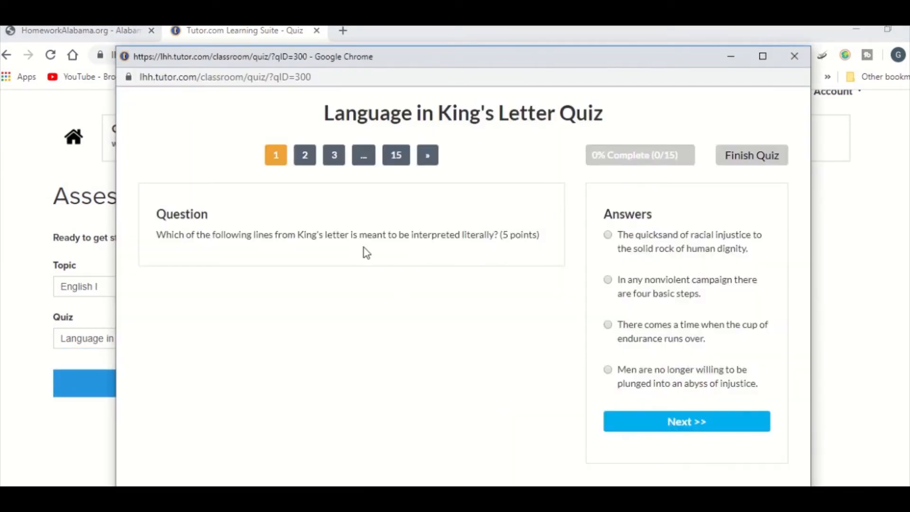
# - End the King's Letter quiz early with unanswered questions and review the answer to question 1
pyautogui.click(685, 420)
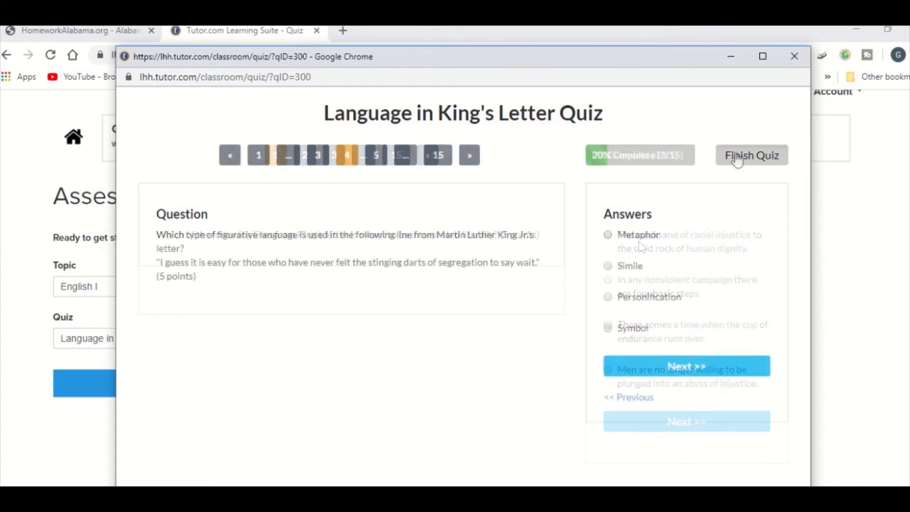
pyautogui.click(750, 155)
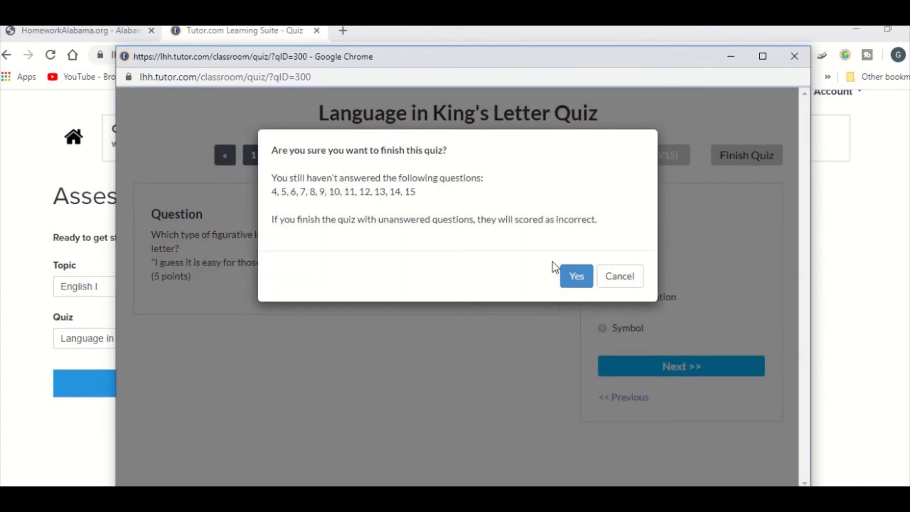
pyautogui.click(576, 276)
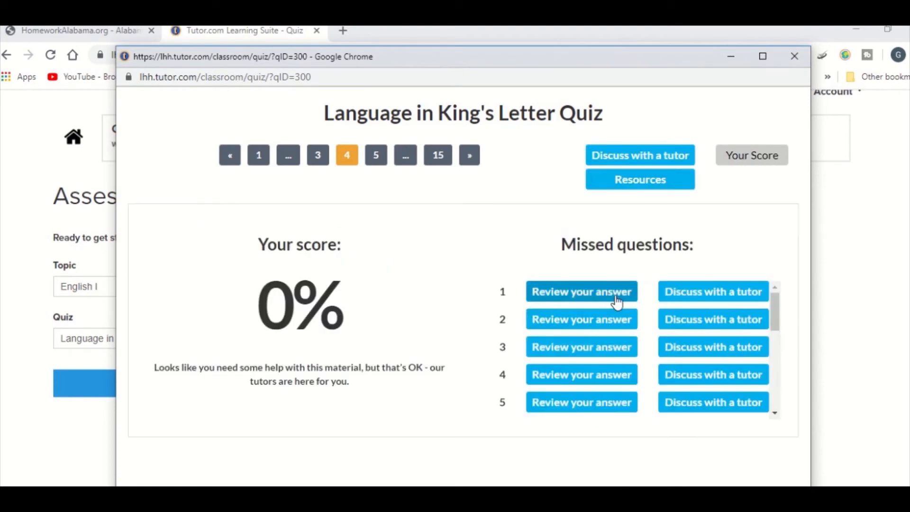
pyautogui.click(581, 291)
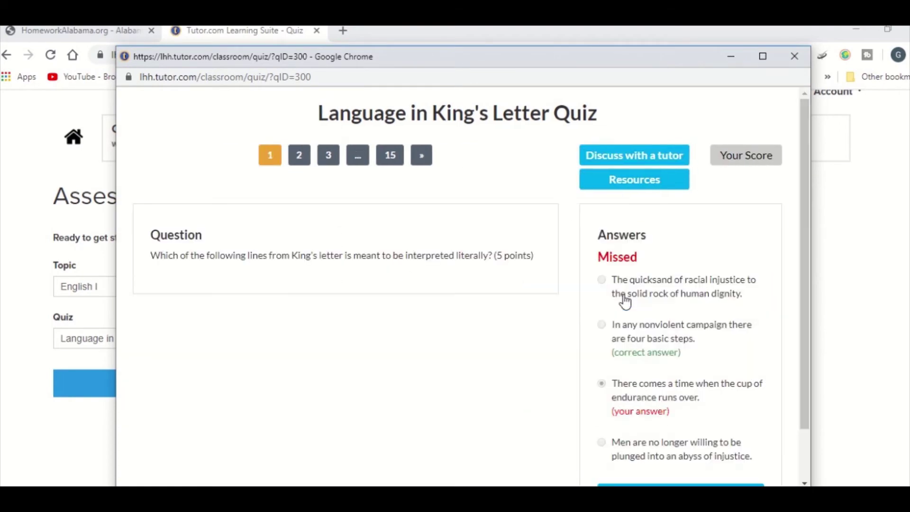
pyautogui.scroll(-3)
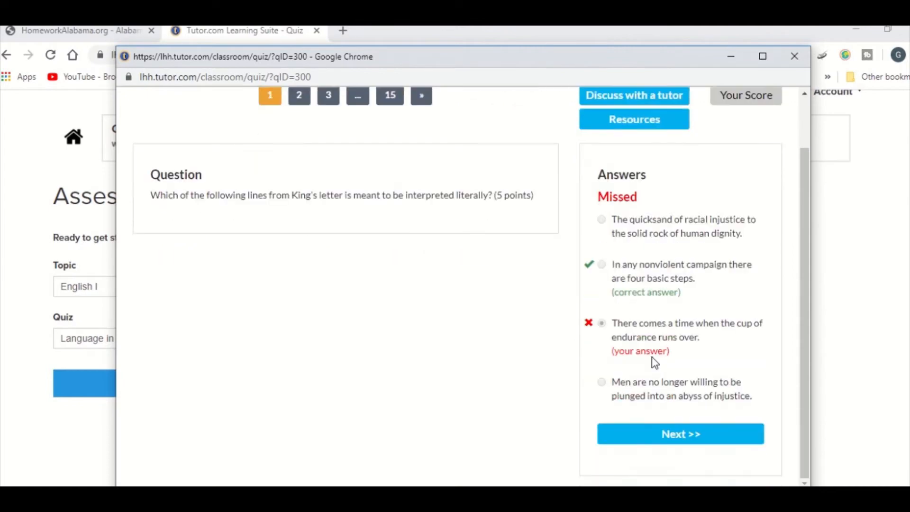
pyautogui.moveTo(701, 280)
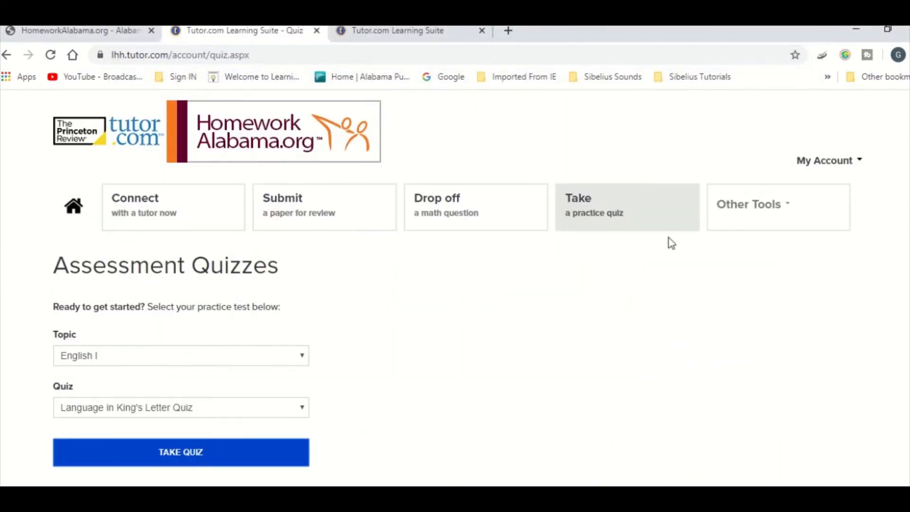
# - Show Tutor.com's other tools and start ACT prep with The Princeton Review
pyautogui.click(752, 204)
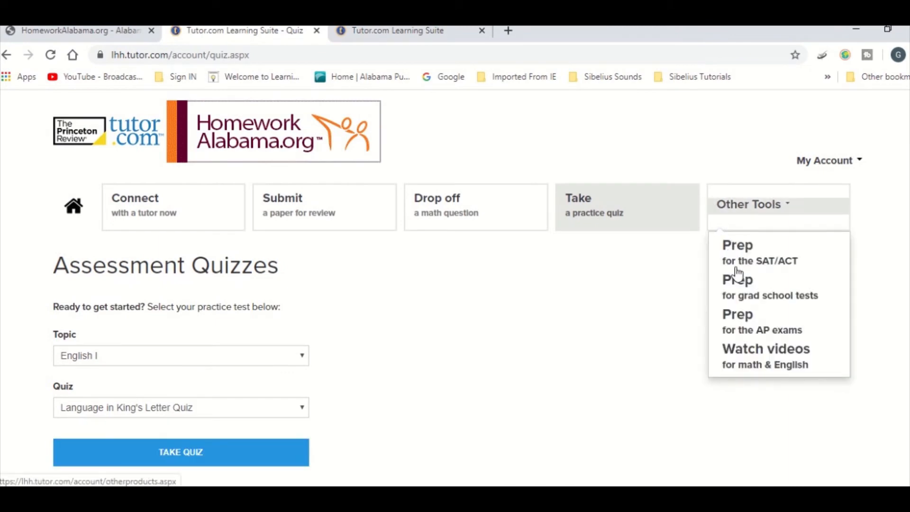
pyautogui.moveTo(752, 381)
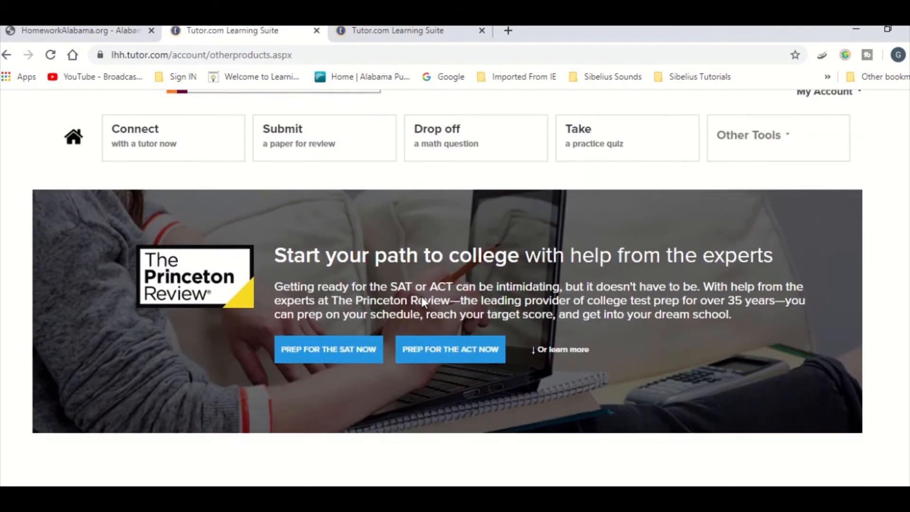
pyautogui.scroll(-3)
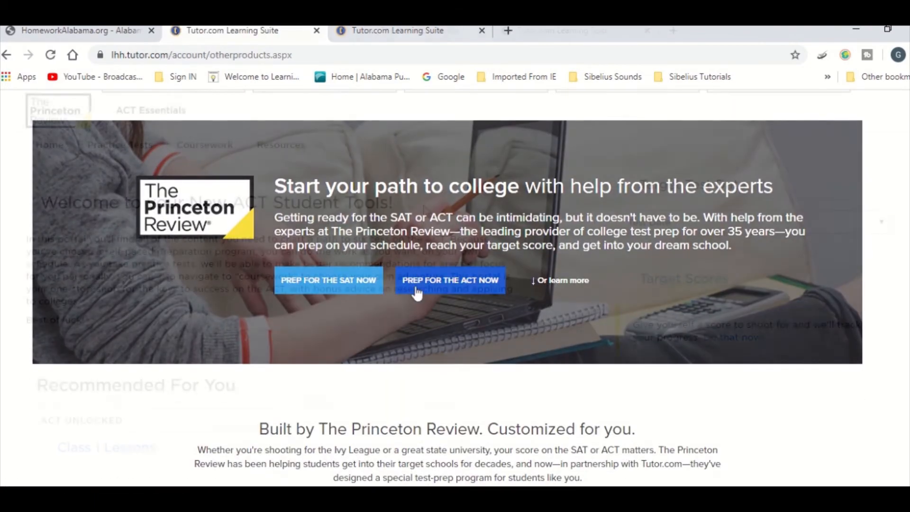
pyautogui.click(450, 280)
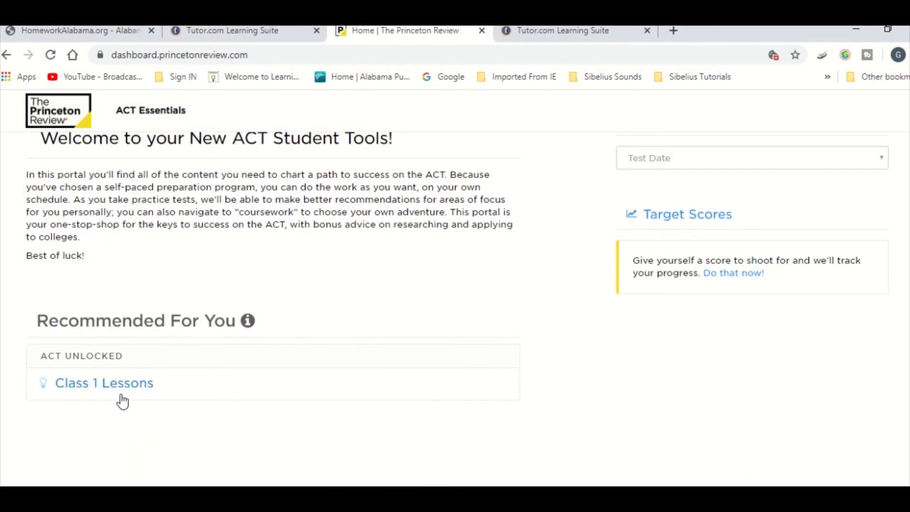
pyautogui.click(104, 382)
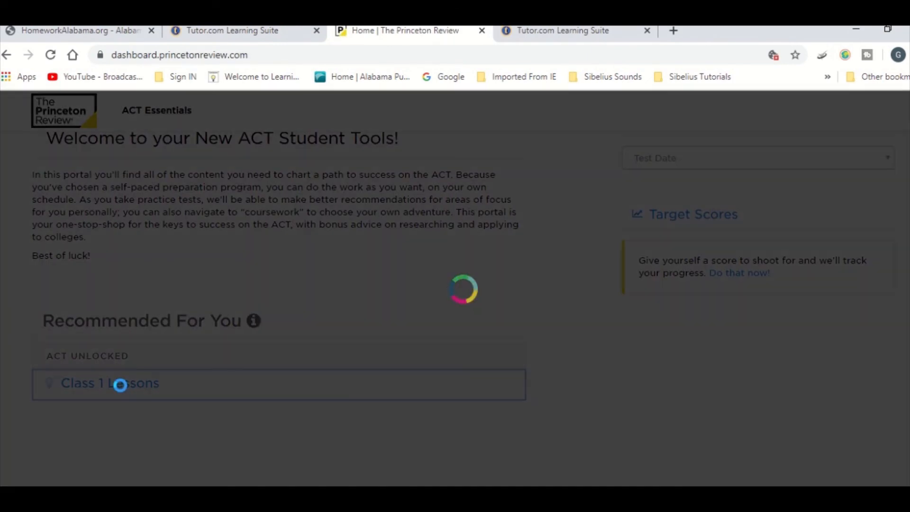
pyautogui.click(111, 383)
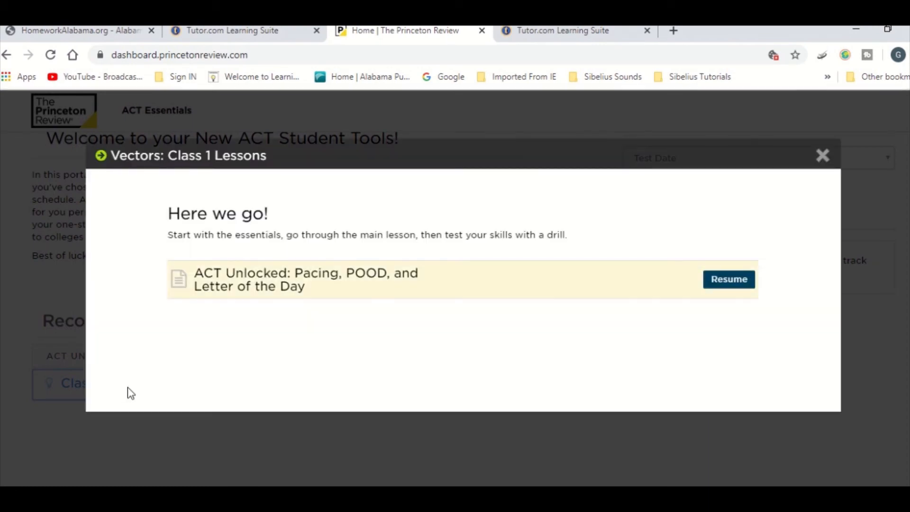
pyautogui.click(821, 155)
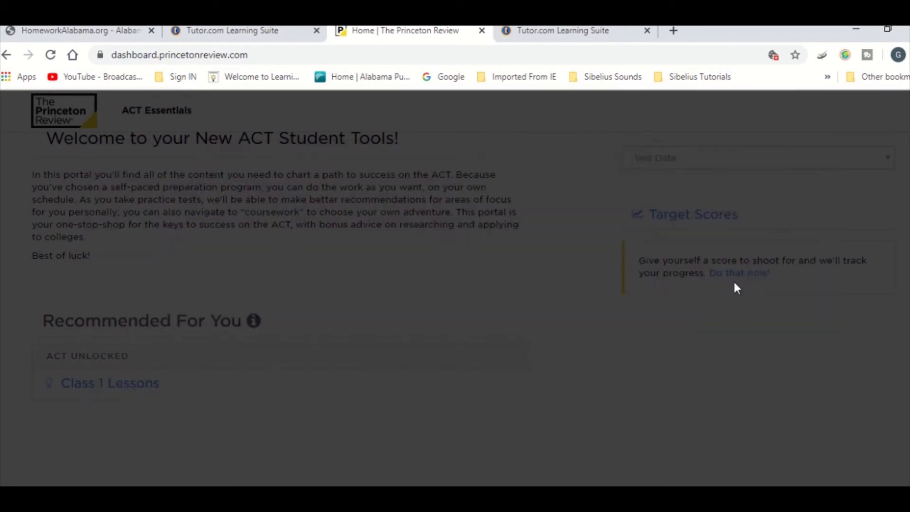
pyautogui.click(109, 382)
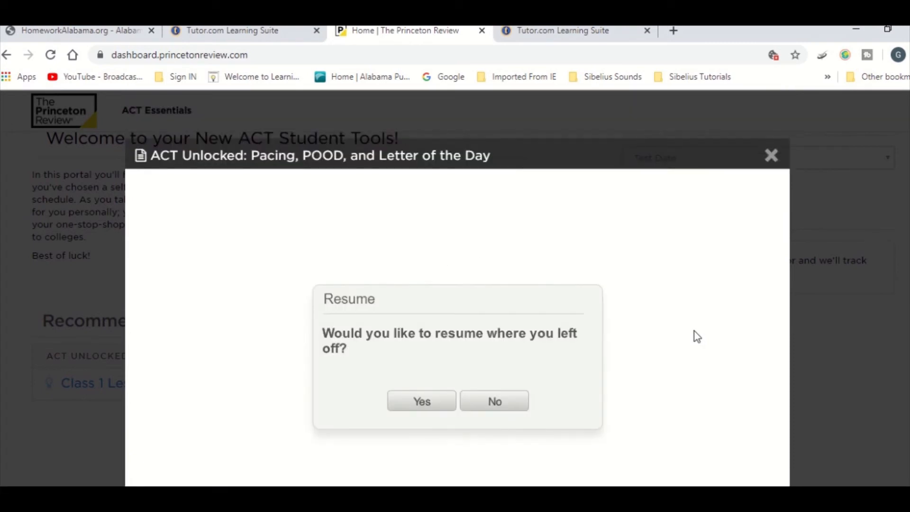
pyautogui.click(493, 401)
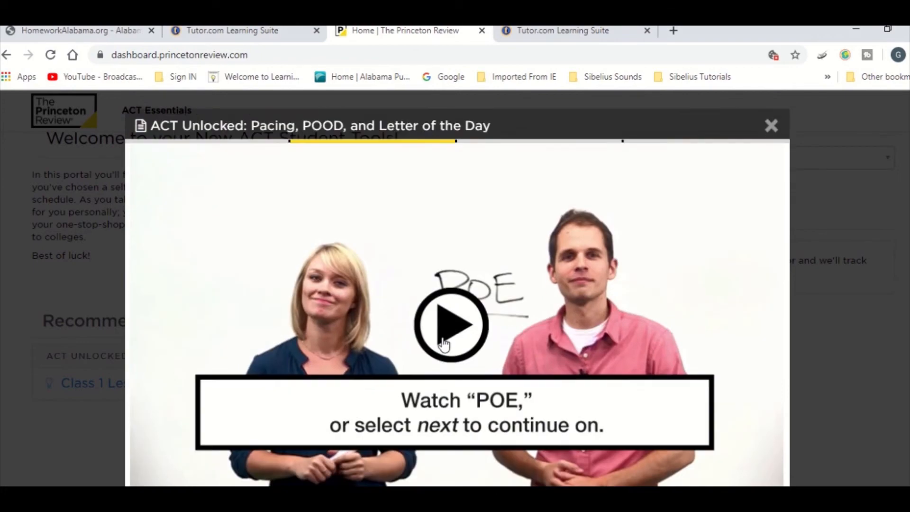
pyautogui.click(451, 324)
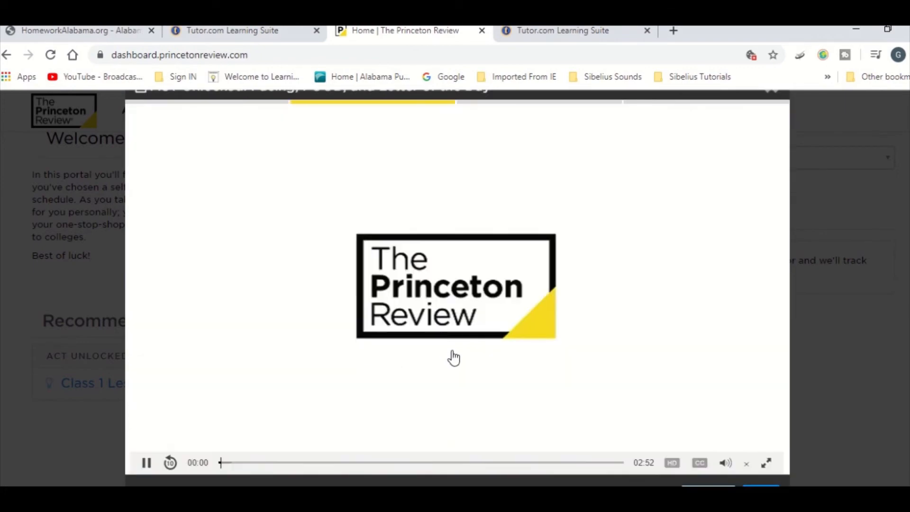
pyautogui.click(746, 462)
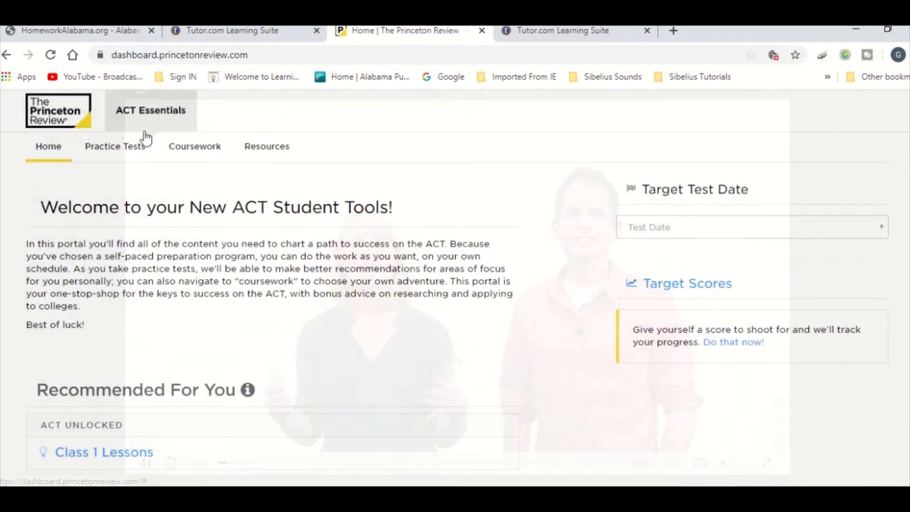
# - Check the Practice Tests progress chart, then start ACT Test 3 as an online test
pyautogui.click(114, 146)
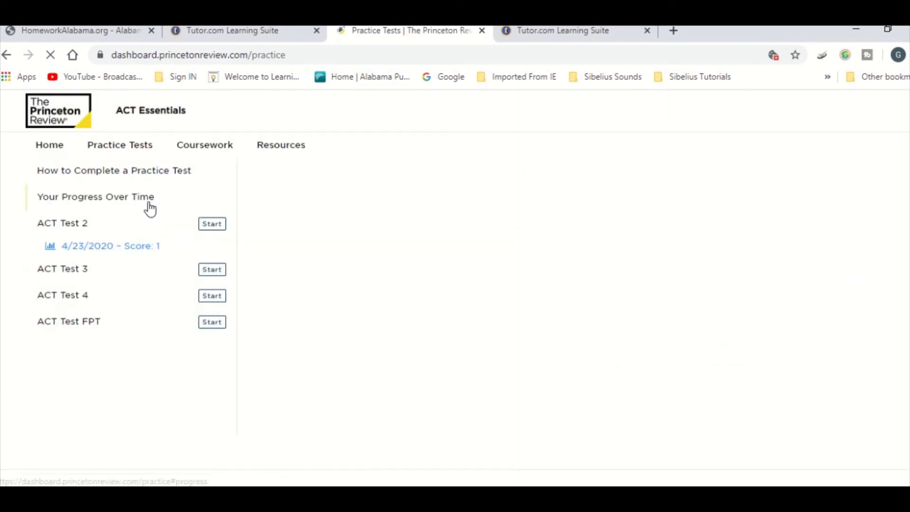
pyautogui.click(95, 196)
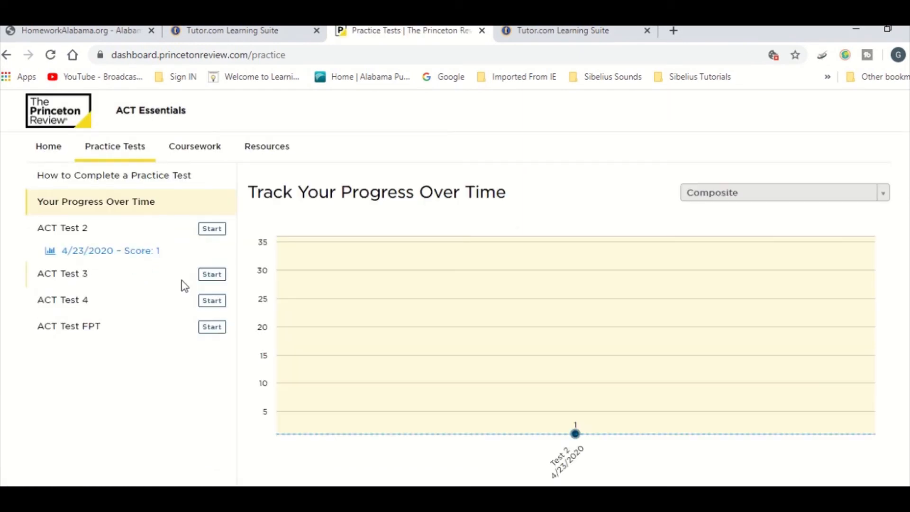
pyautogui.moveTo(161, 289)
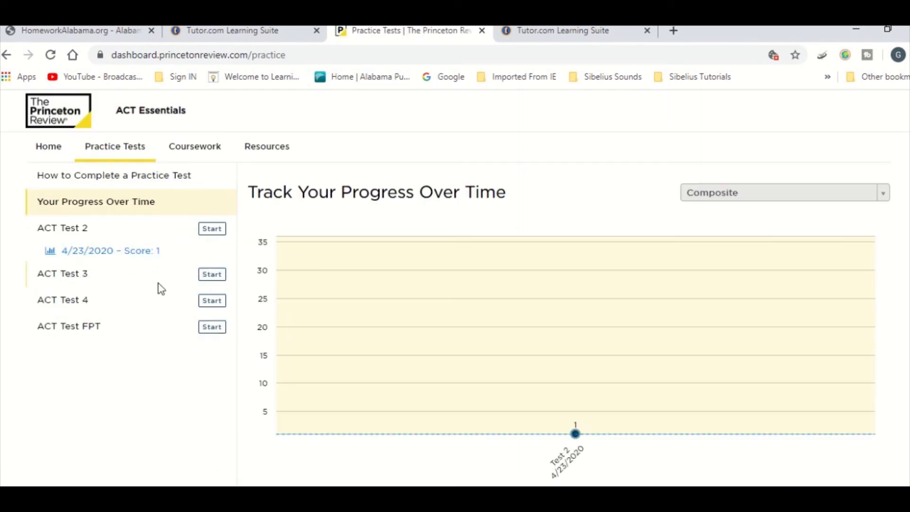
pyautogui.click(212, 228)
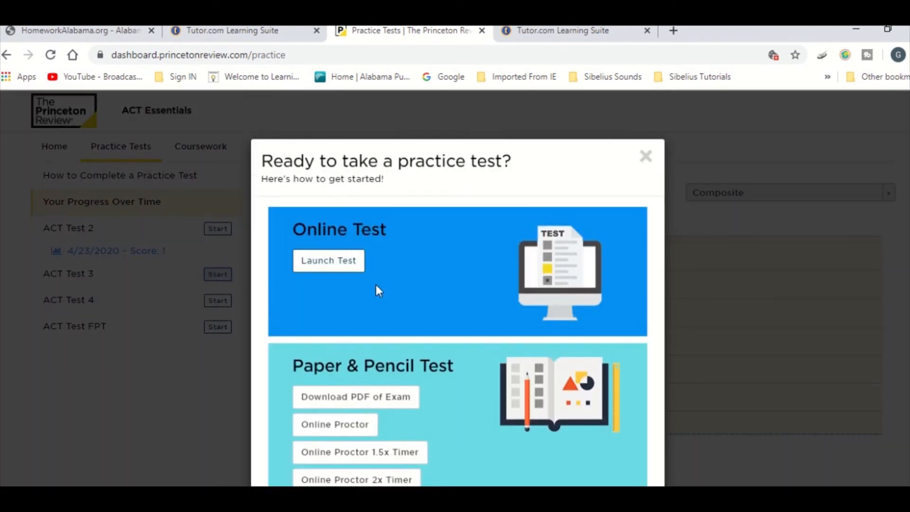
pyautogui.scroll(-3)
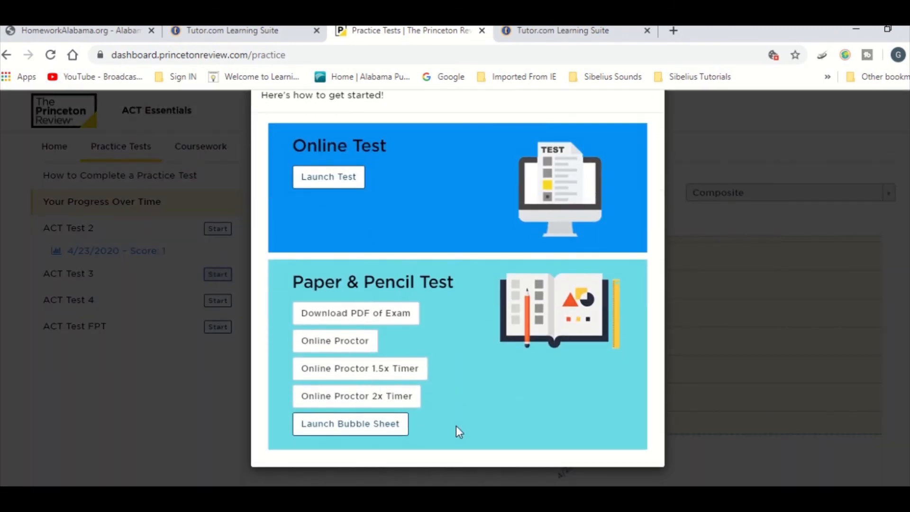
pyautogui.click(328, 176)
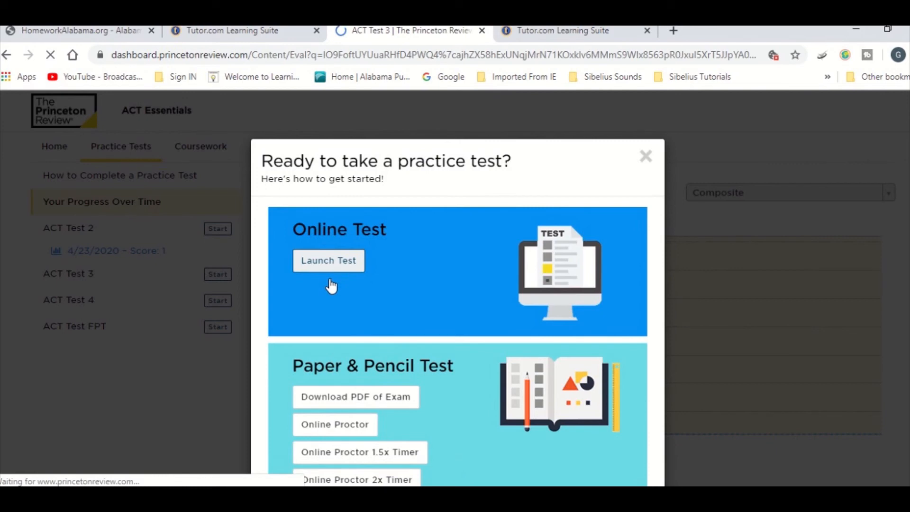
# - Start ACT Test 3 with the timer set to Untimed
pyautogui.click(328, 260)
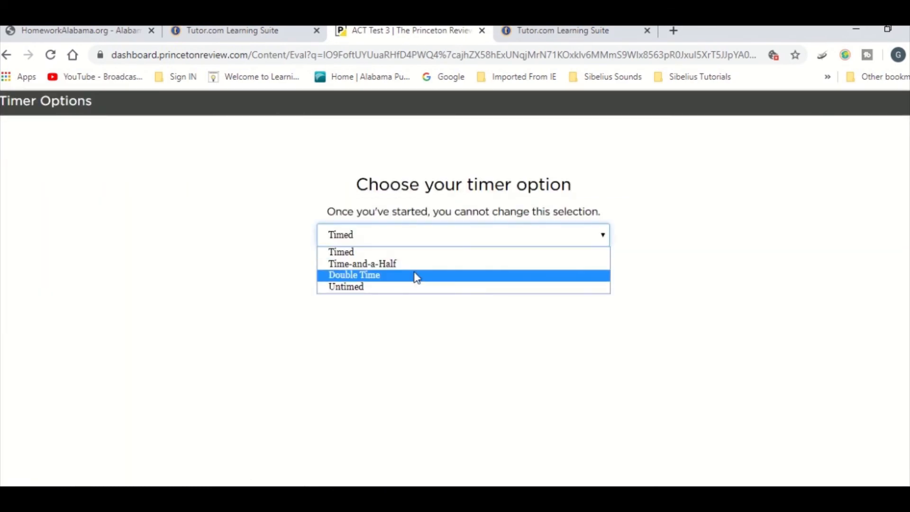
pyautogui.click(346, 287)
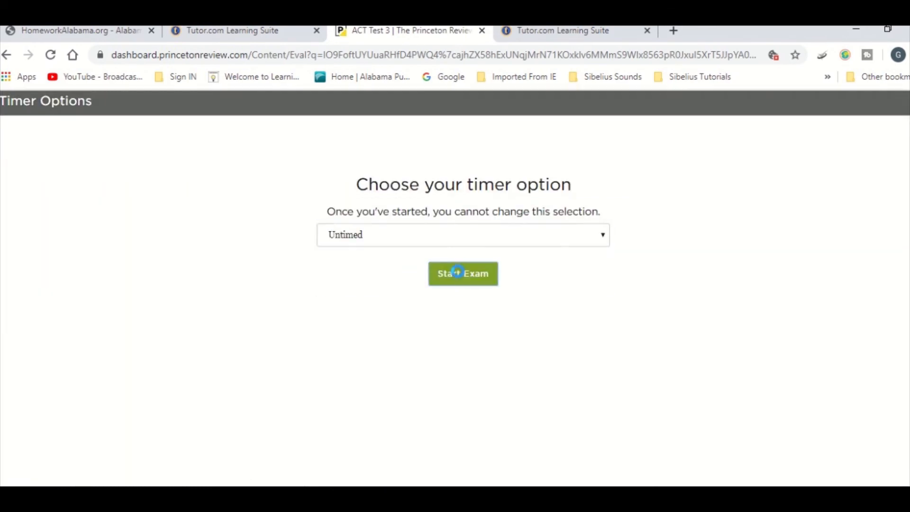
pyautogui.click(462, 274)
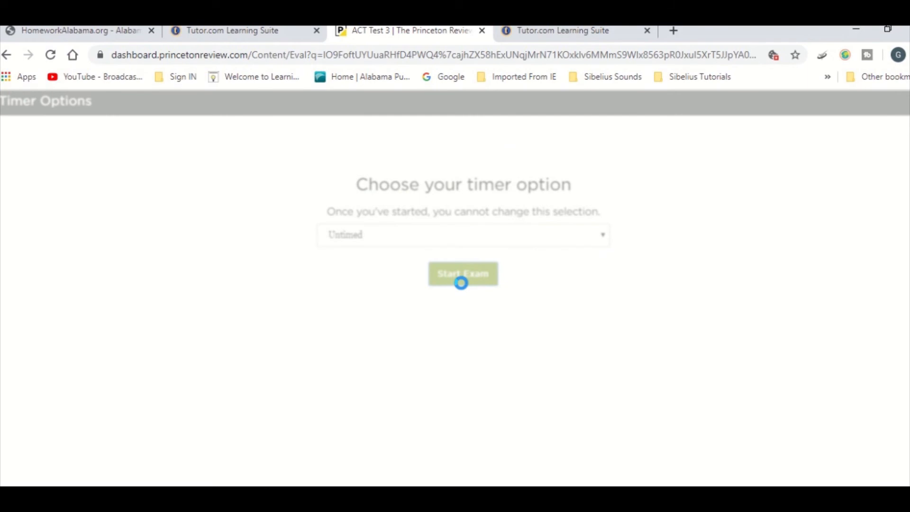
pyautogui.click(462, 274)
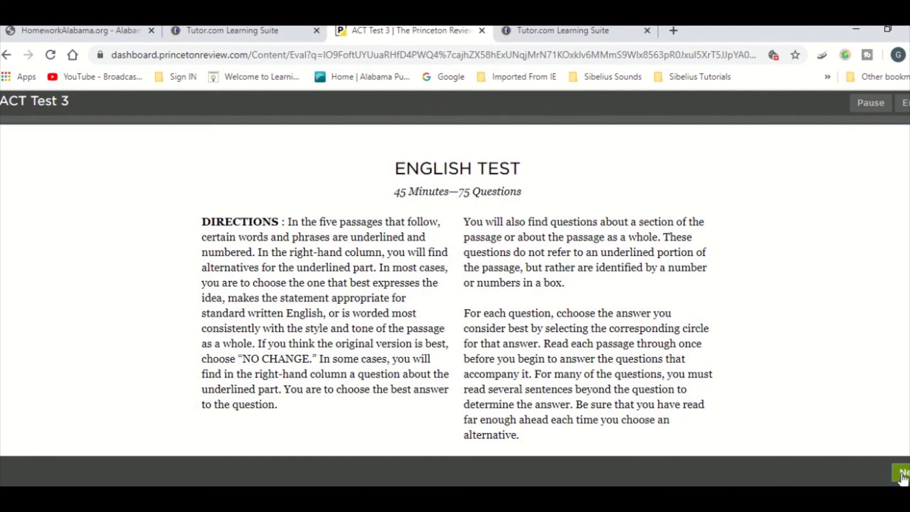
# - Answer Question 1 with A (NO CHANGE), then pause the test to return to Practice Tests
pyautogui.click(902, 473)
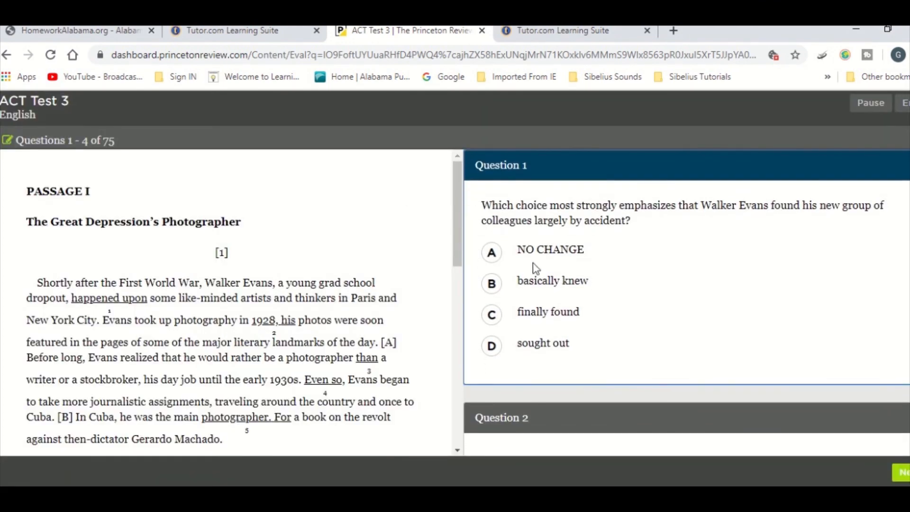
pyautogui.click(491, 253)
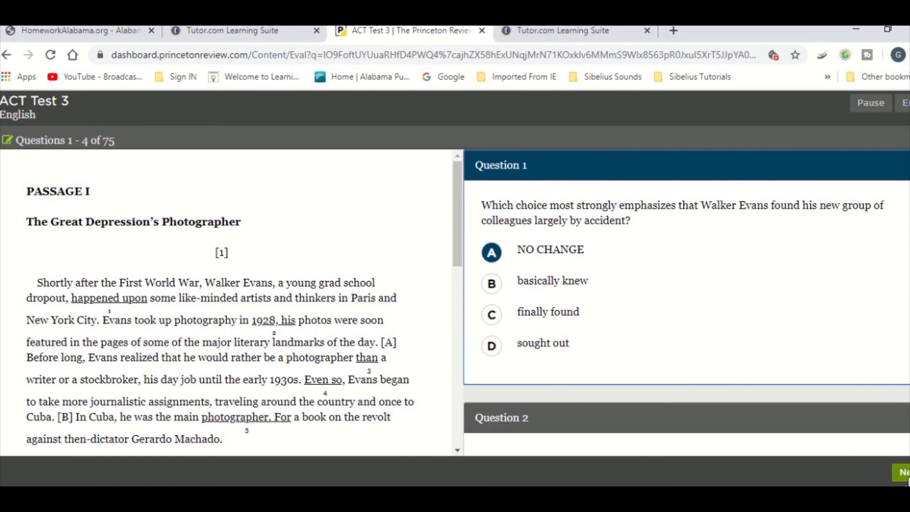
pyautogui.click(903, 472)
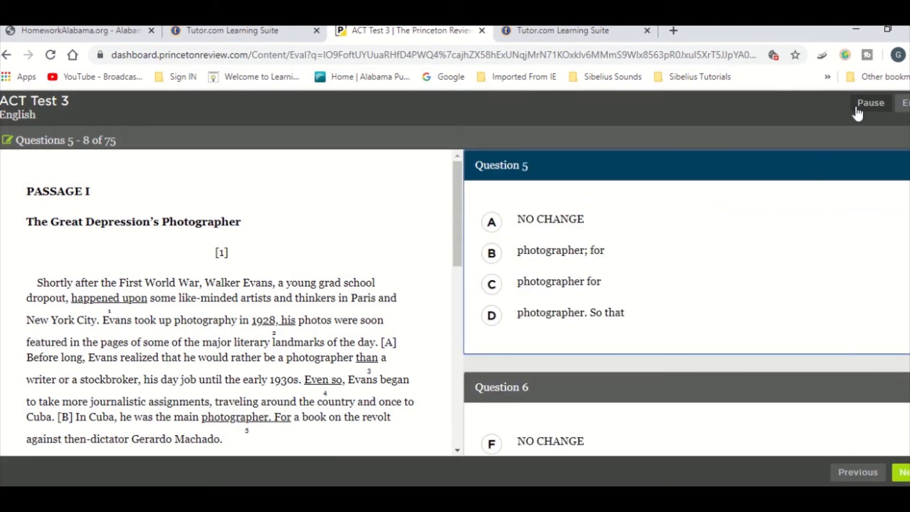
pyautogui.moveTo(855, 116)
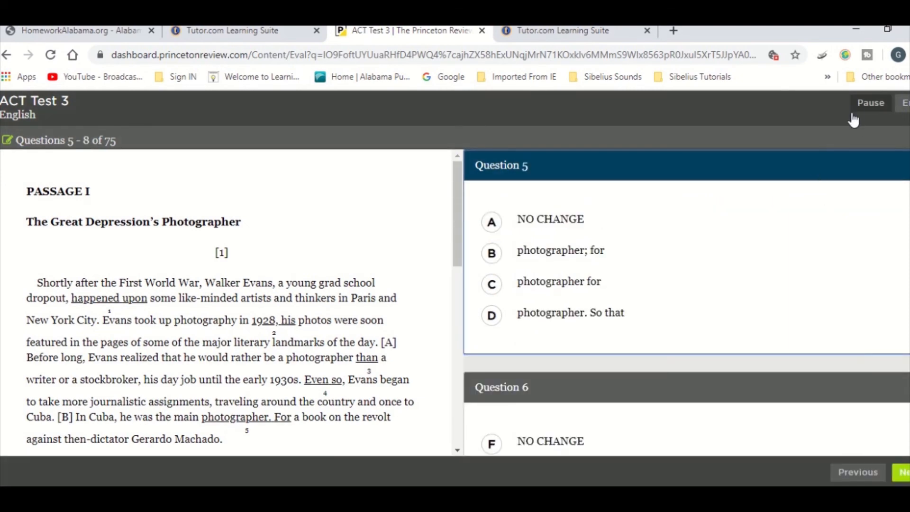
pyautogui.scroll(-3)
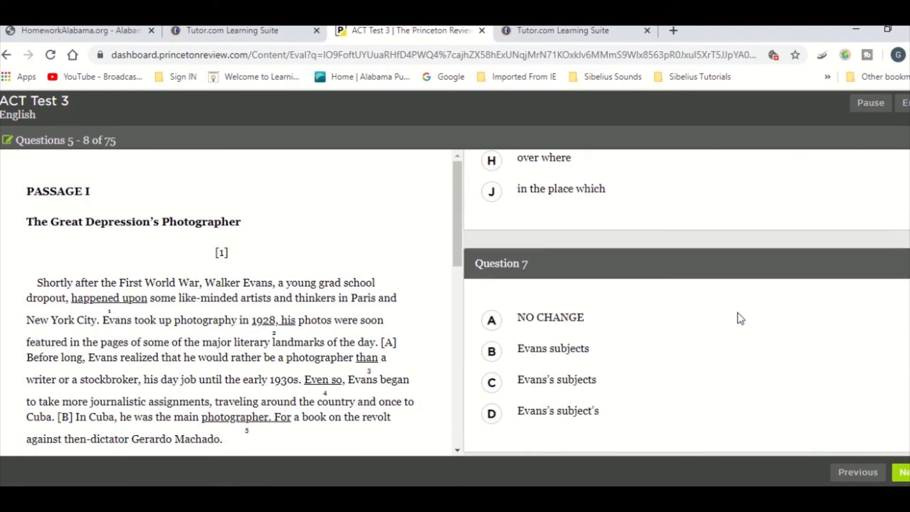
pyautogui.scroll(-3)
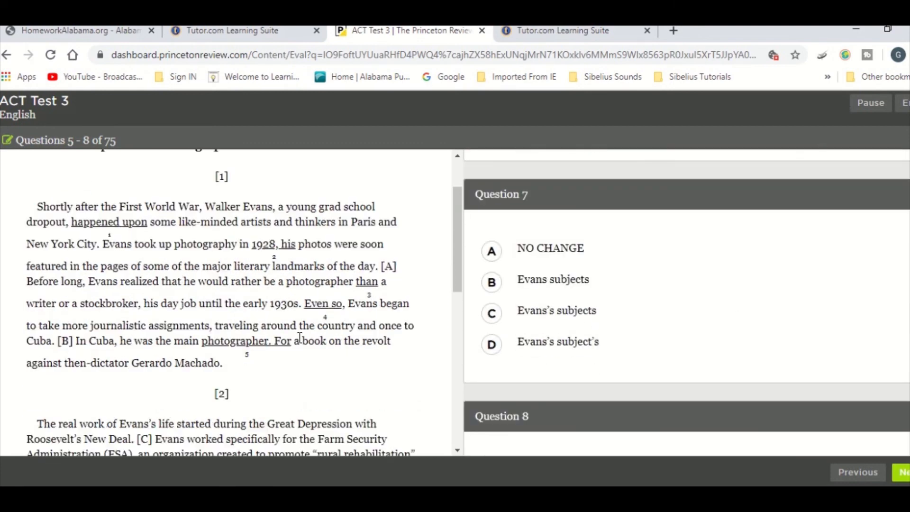
pyautogui.scroll(-3)
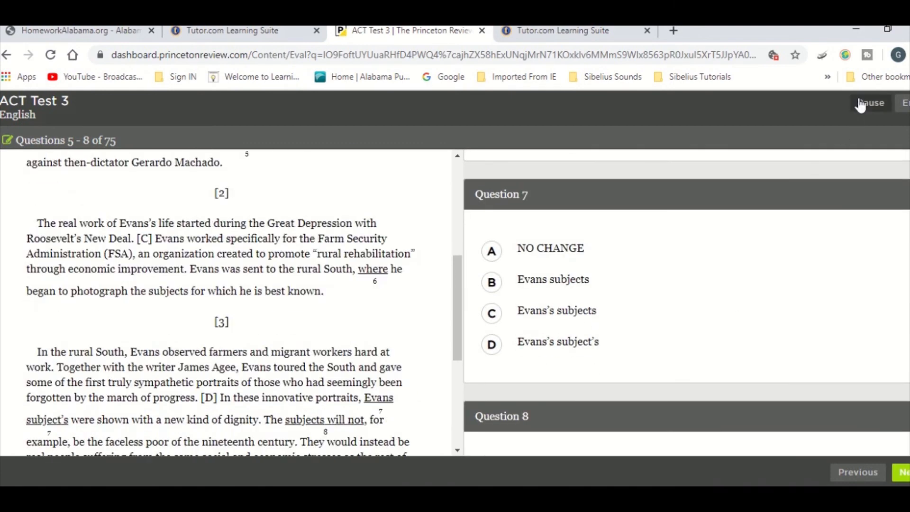
pyautogui.click(870, 103)
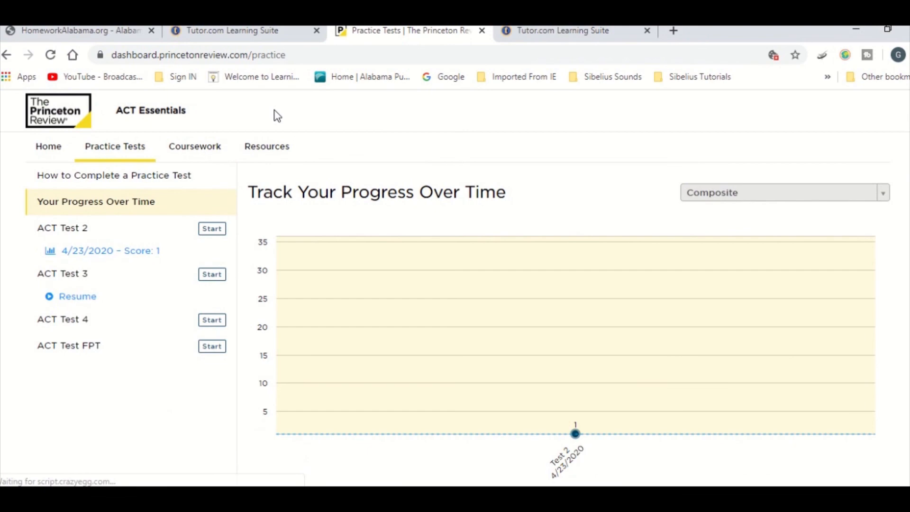
pyautogui.moveTo(194, 146)
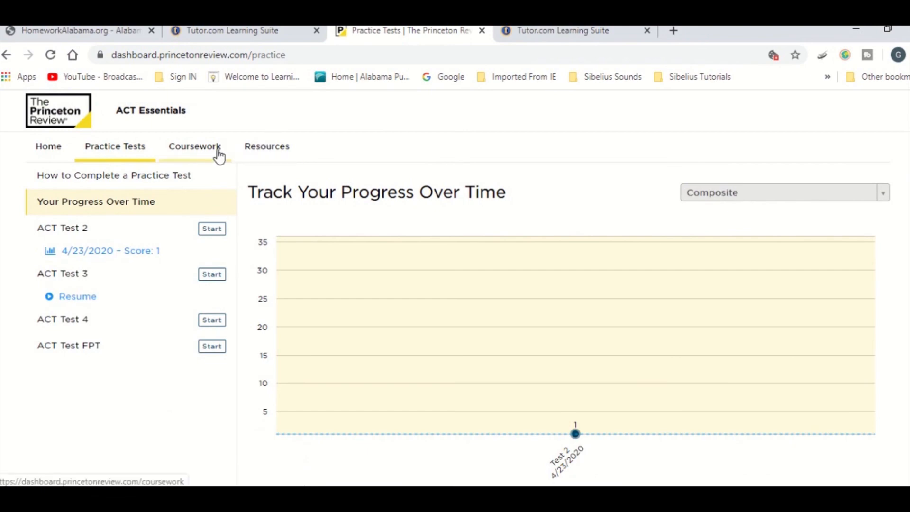